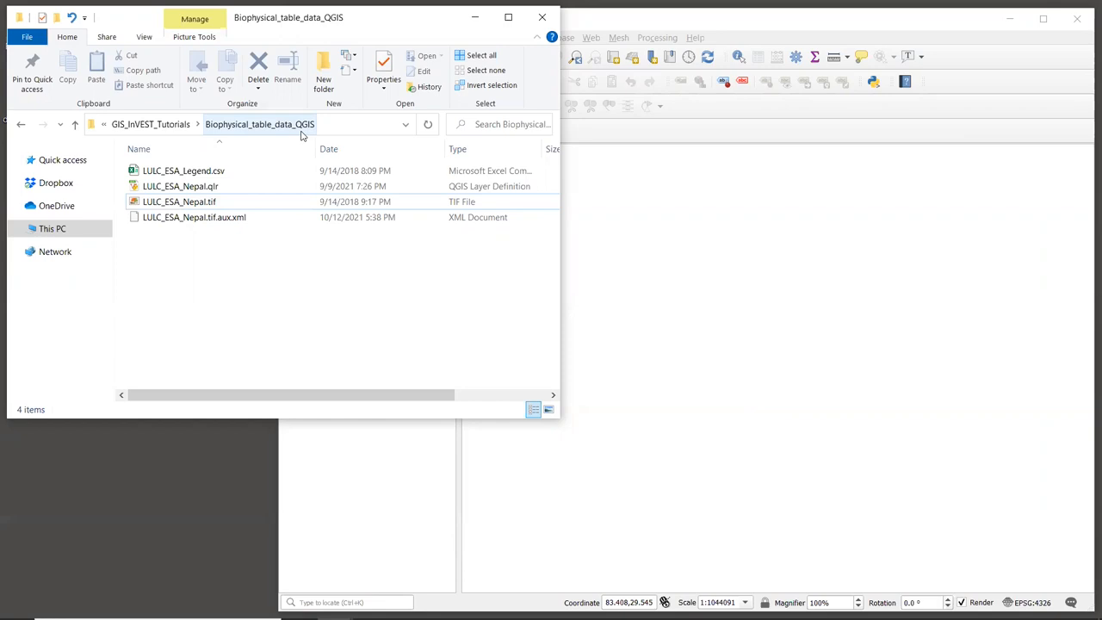
Add the LULC_ESA_Nepal.tif raster from the tutorial folder to the QGIS map
{"action": "left_click", "coordinate": [181, 201]}
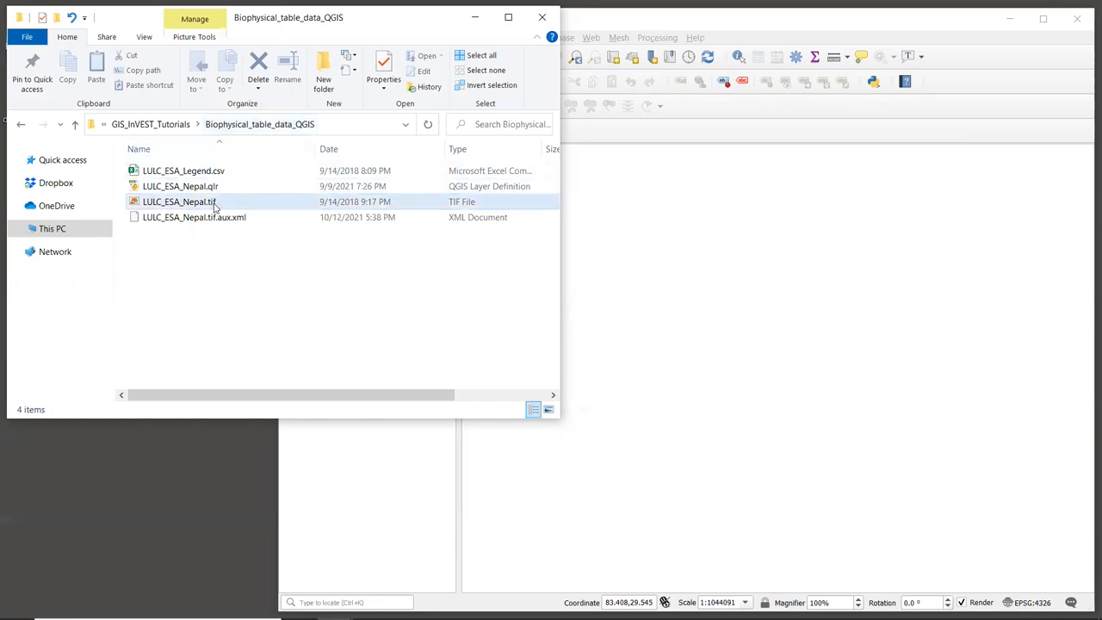
{"action": "mouse_move", "coordinate": [193, 210]}
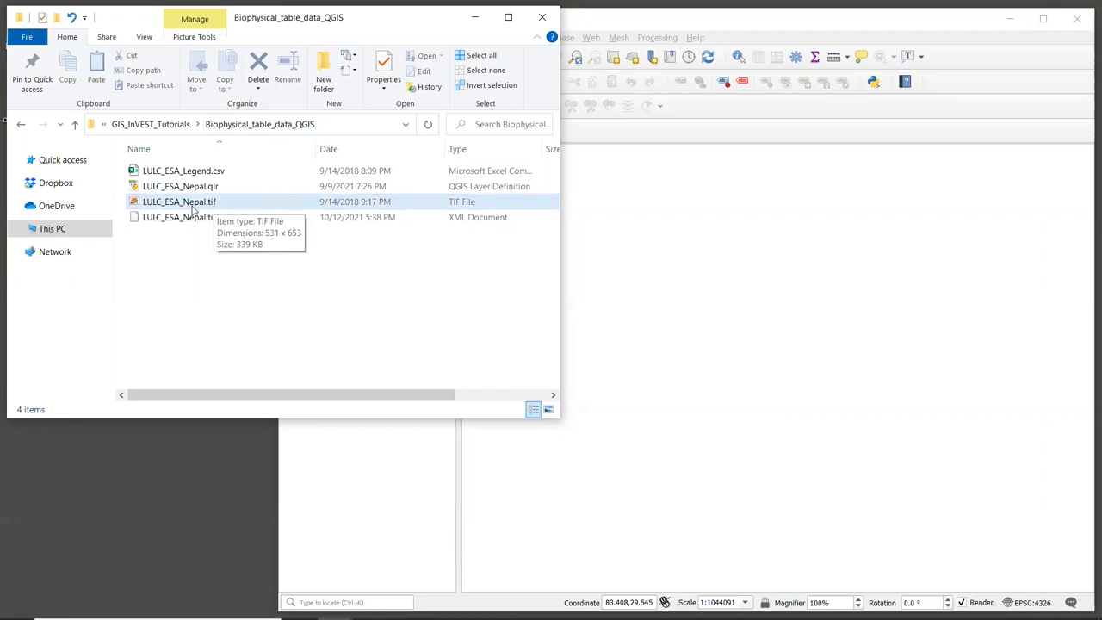
{"action": "left_click", "coordinate": [179, 201]}
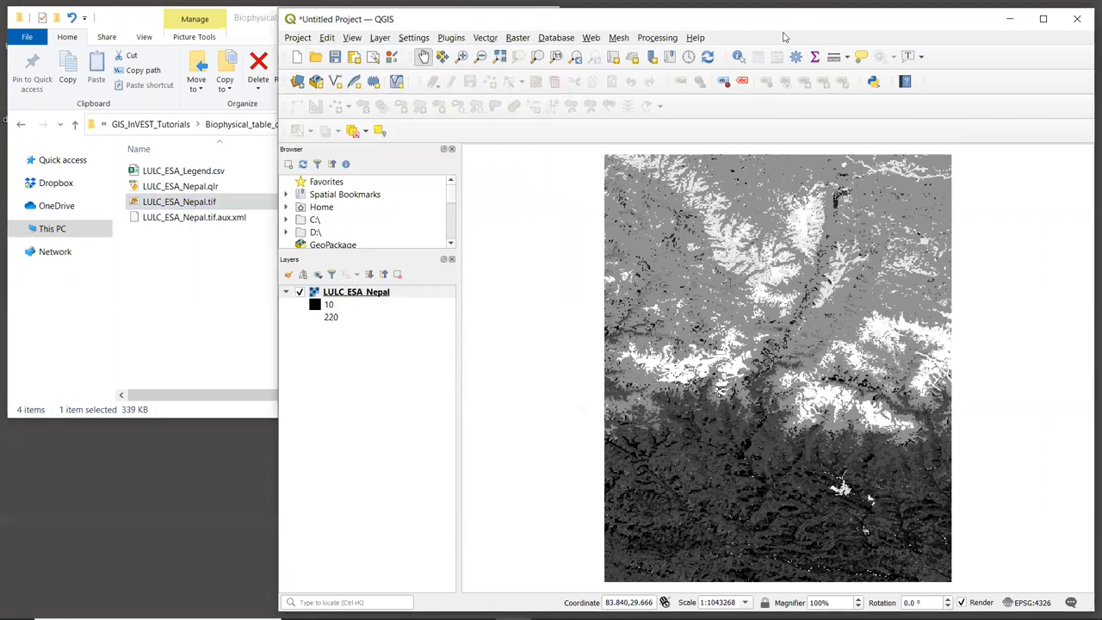
{"action": "mouse_move", "coordinate": [746, 265]}
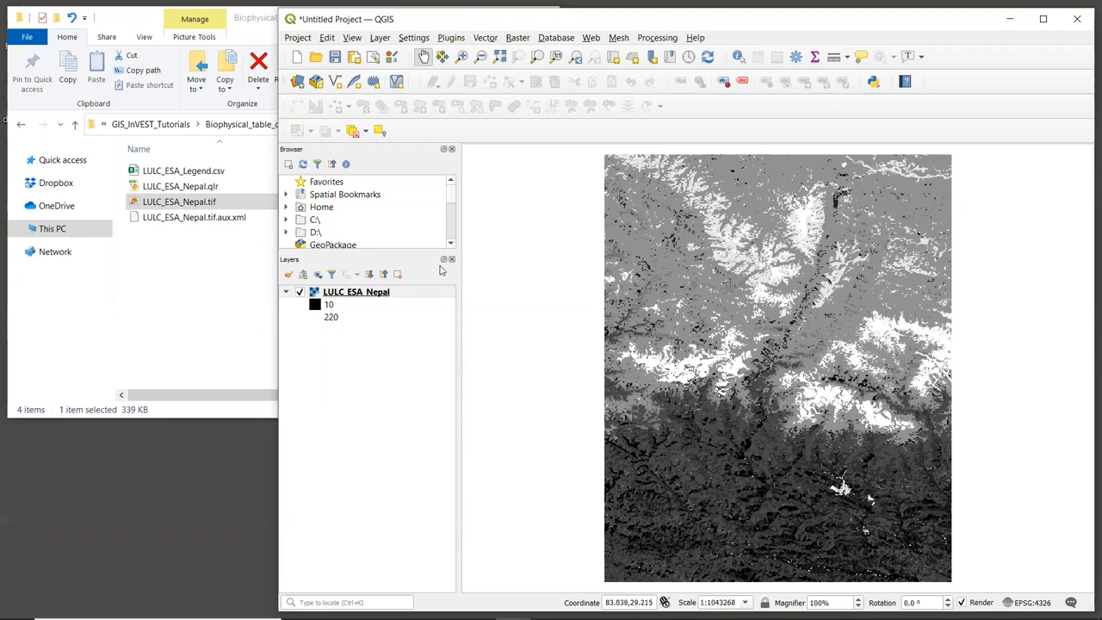
Set the Nepal raster symbology to Paletted/Unique values and classify every land cover code 10–220
{"action": "right_click", "coordinate": [355, 291]}
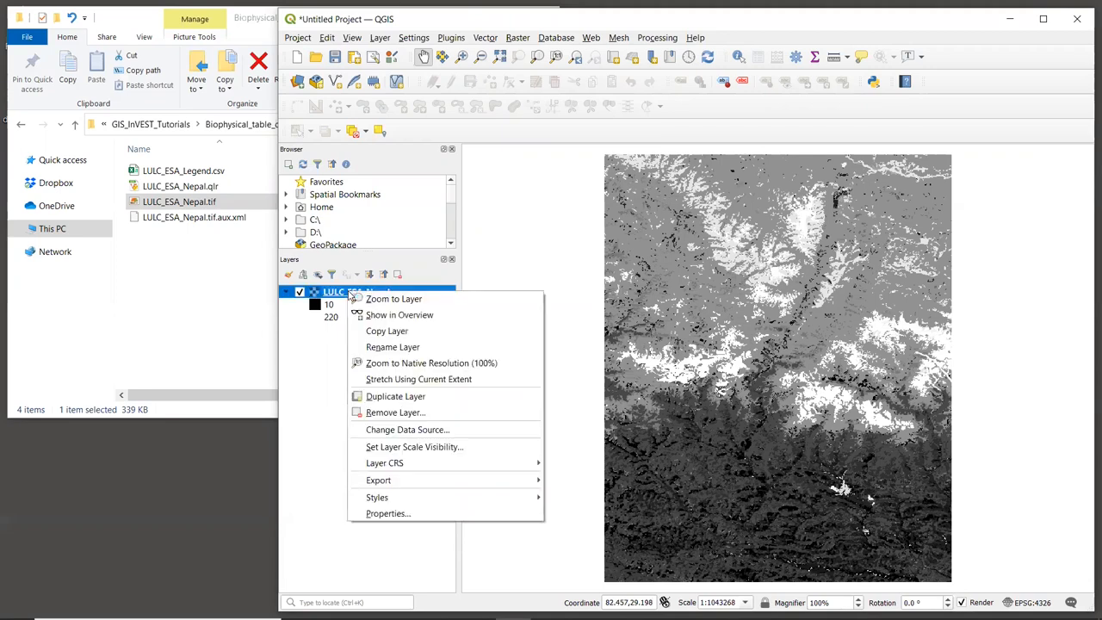
{"action": "left_click", "coordinate": [387, 513]}
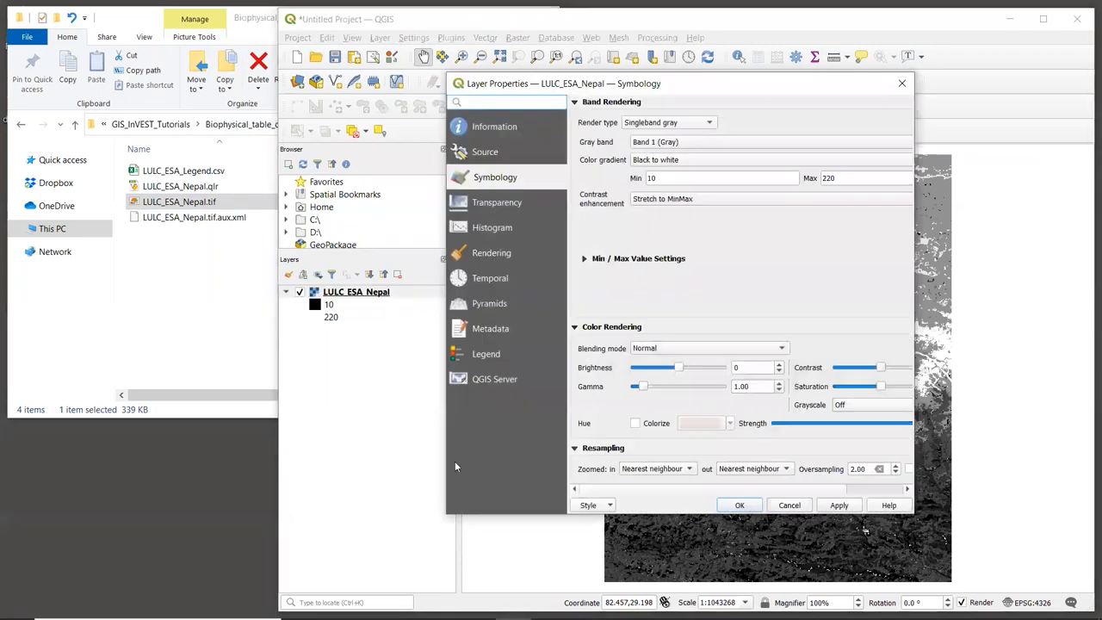
{"action": "mouse_move", "coordinate": [501, 181]}
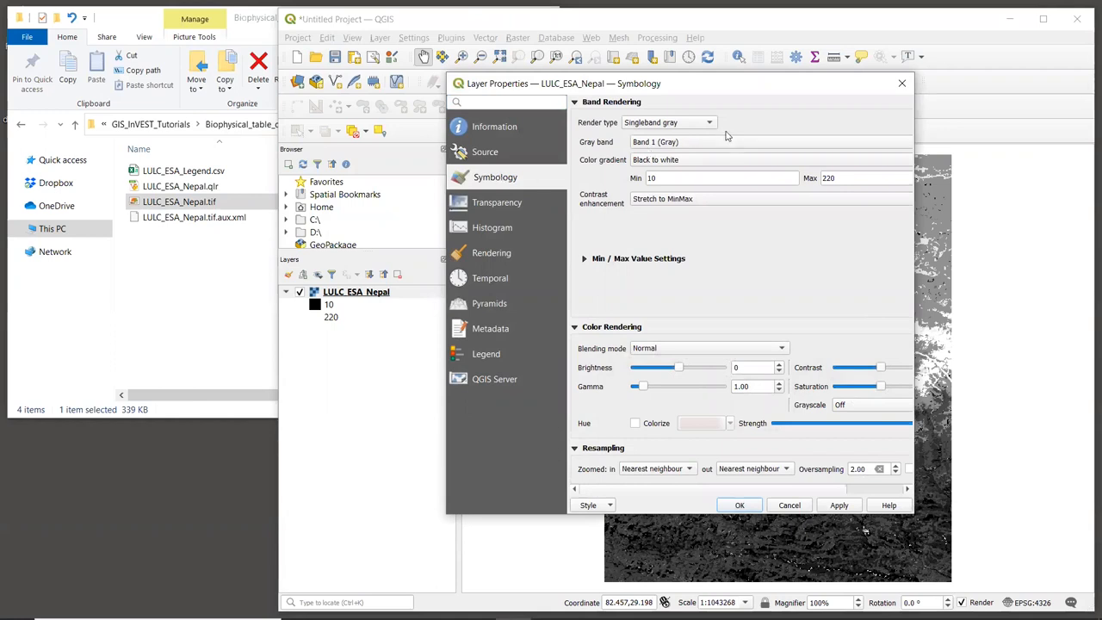
{"action": "left_click", "coordinate": [668, 122]}
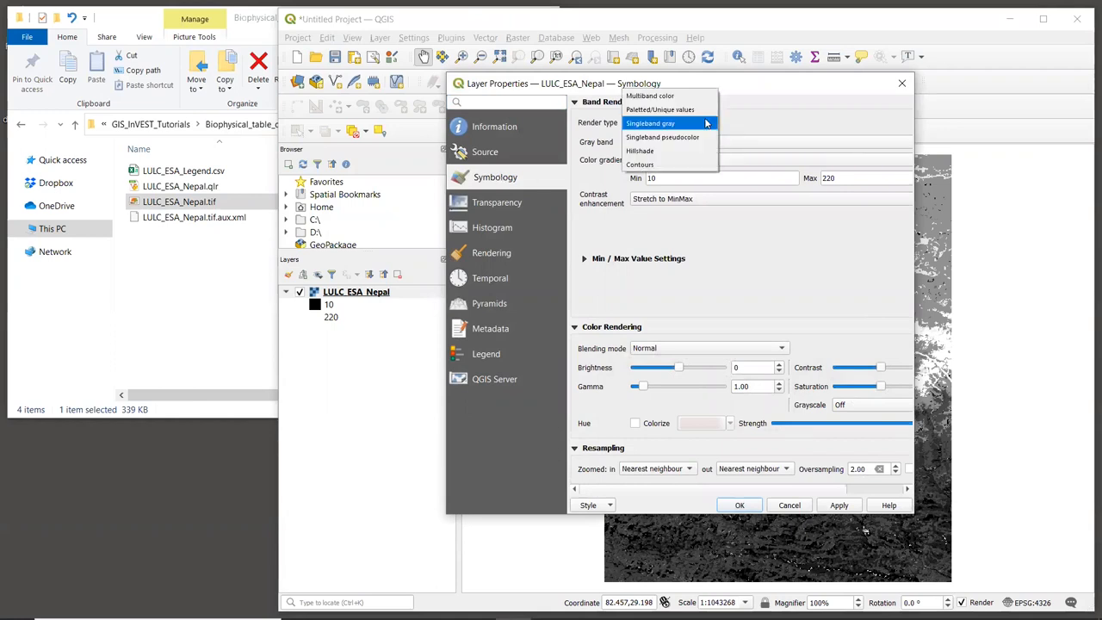
{"action": "mouse_move", "coordinate": [659, 110]}
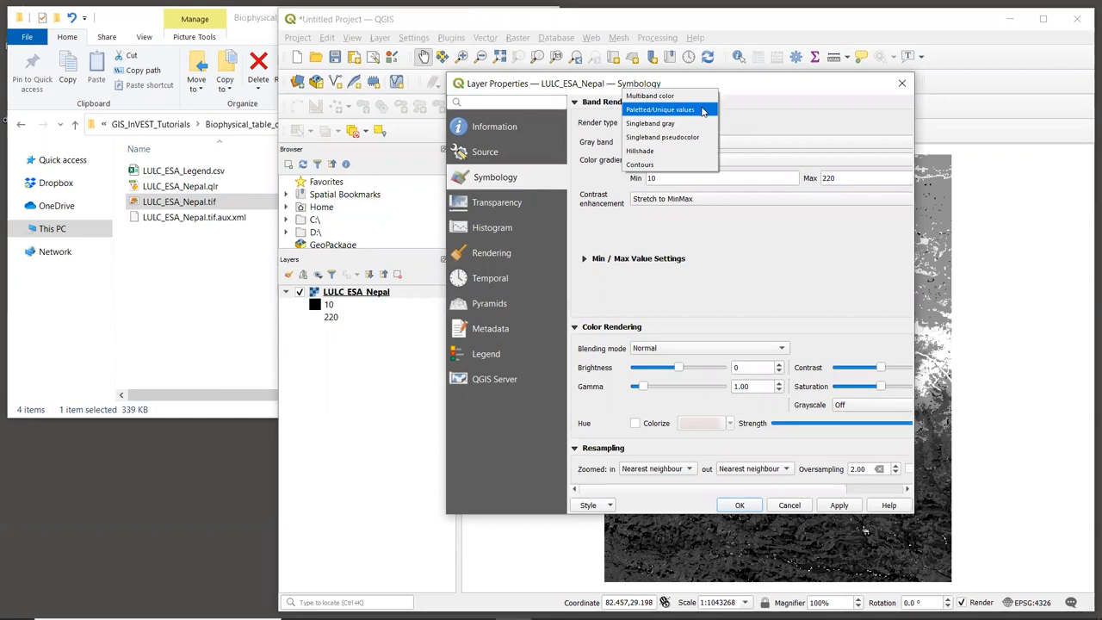
{"action": "left_click", "coordinate": [661, 110]}
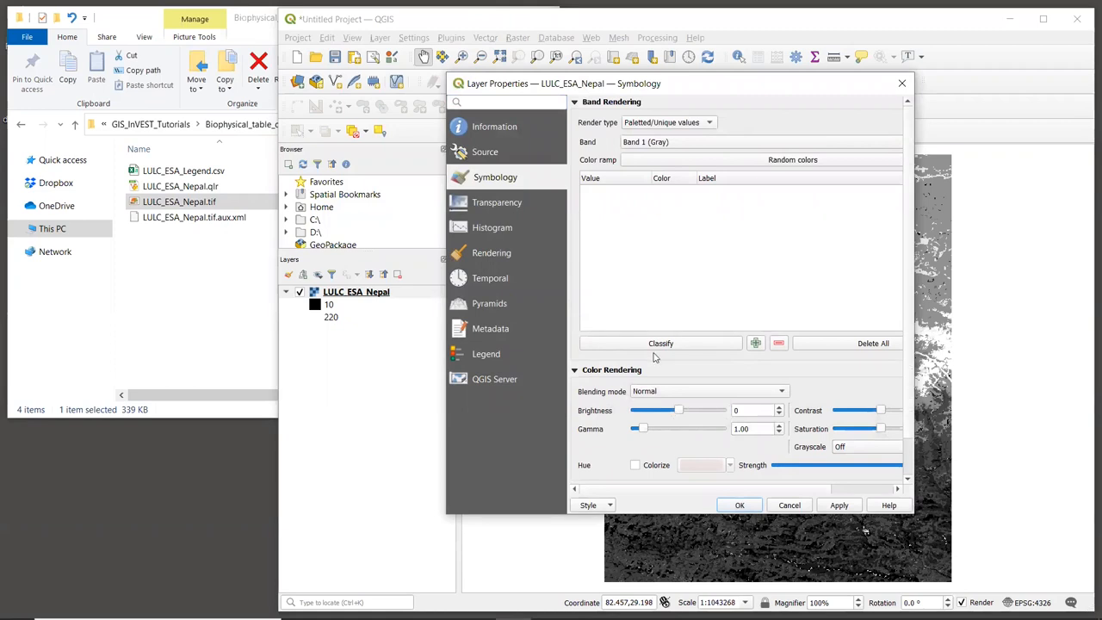
{"action": "left_click", "coordinate": [661, 343]}
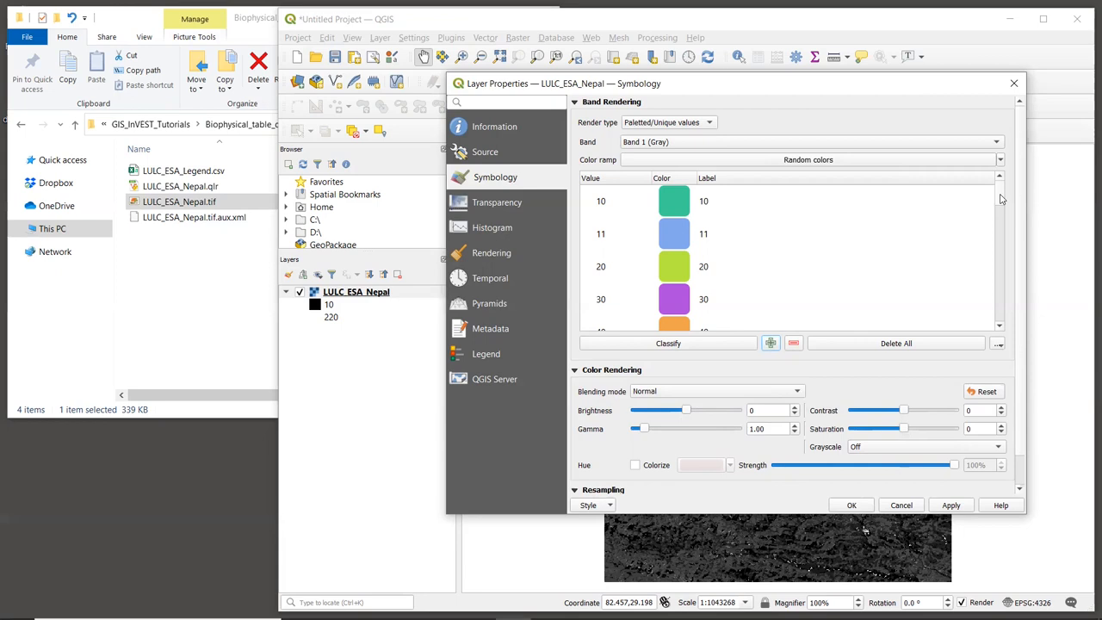
{"action": "scroll", "scroll_direction": "down", "scroll_amount": 3}
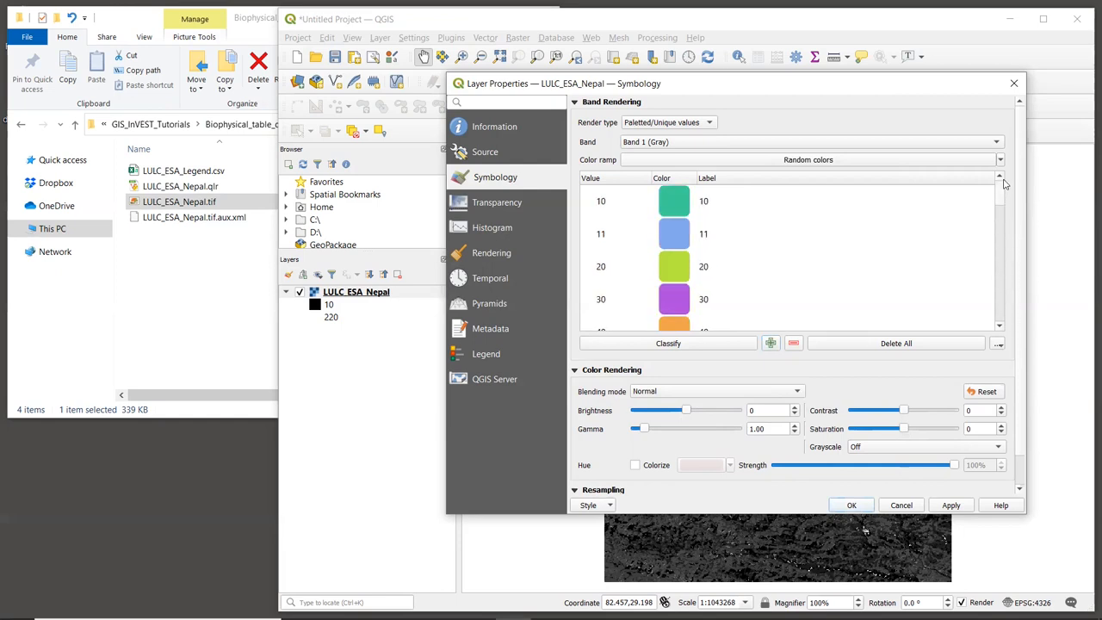
{"action": "scroll", "scroll_direction": "down", "scroll_amount": 3}
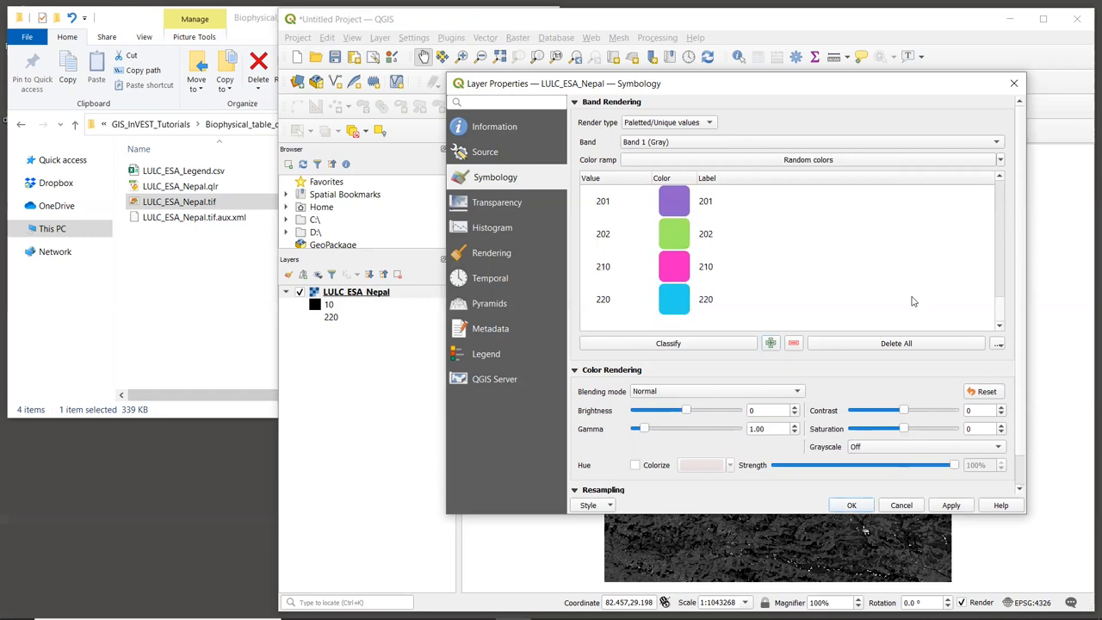
{"action": "mouse_move", "coordinate": [854, 532]}
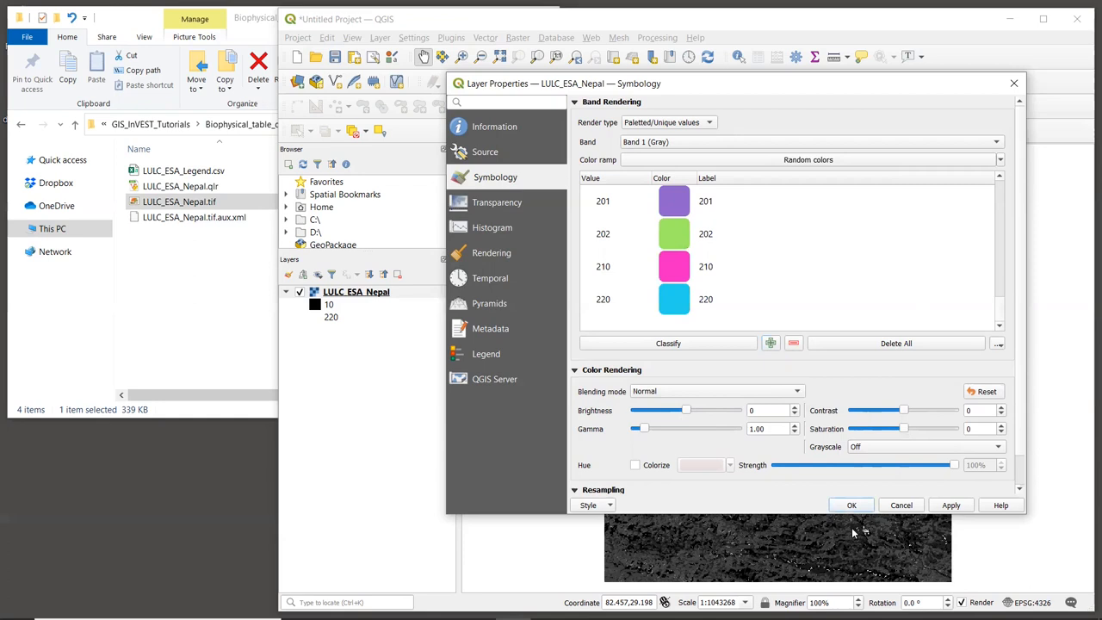
Apply the per-value colours and expand the layer legend listing codes 10 to 220
{"action": "left_click", "coordinate": [851, 506]}
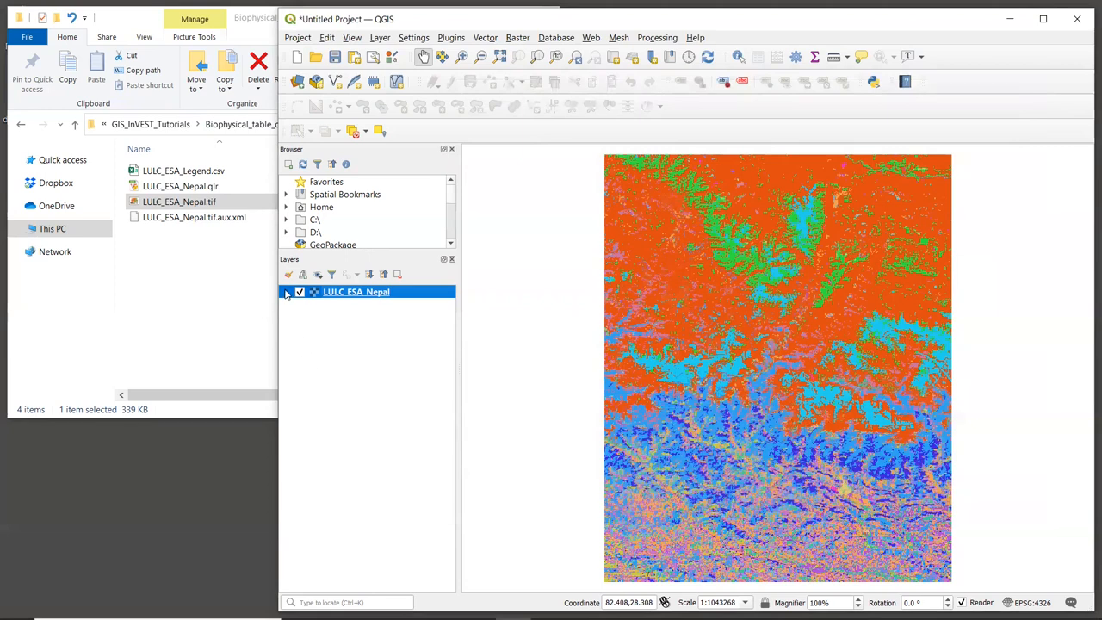
{"action": "left_click", "coordinate": [285, 293]}
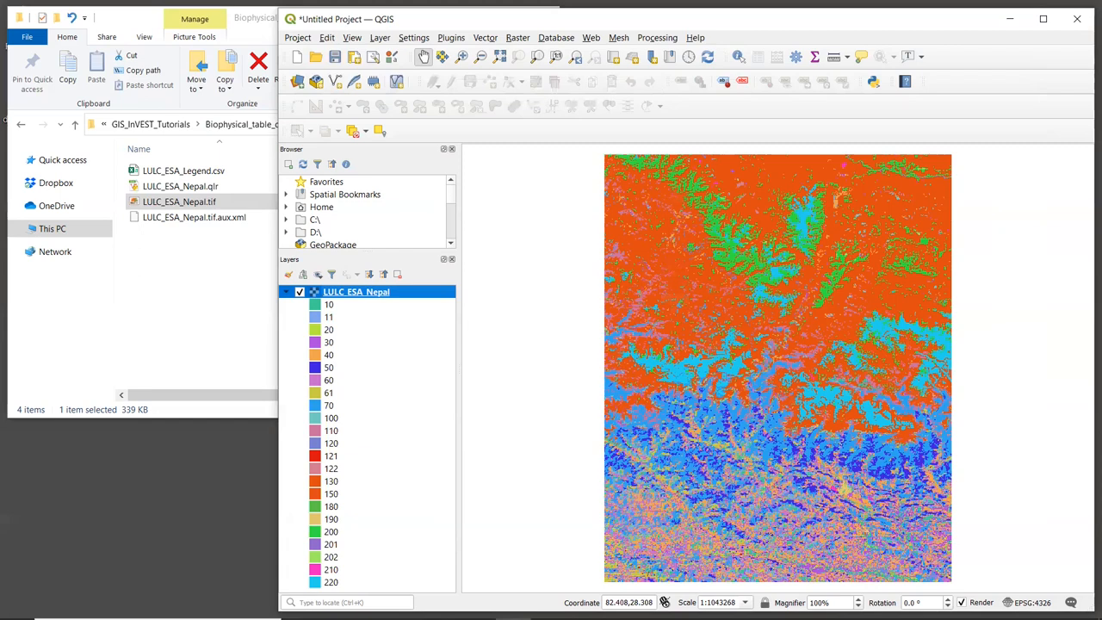
{"action": "mouse_move", "coordinate": [414, 345]}
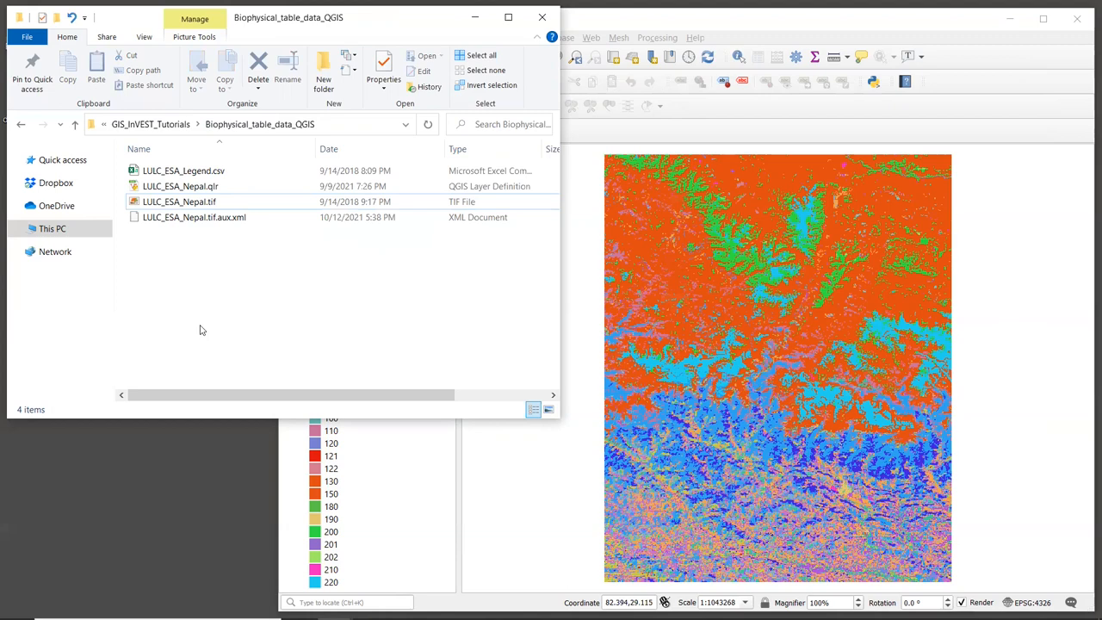
{"action": "mouse_move", "coordinate": [207, 309]}
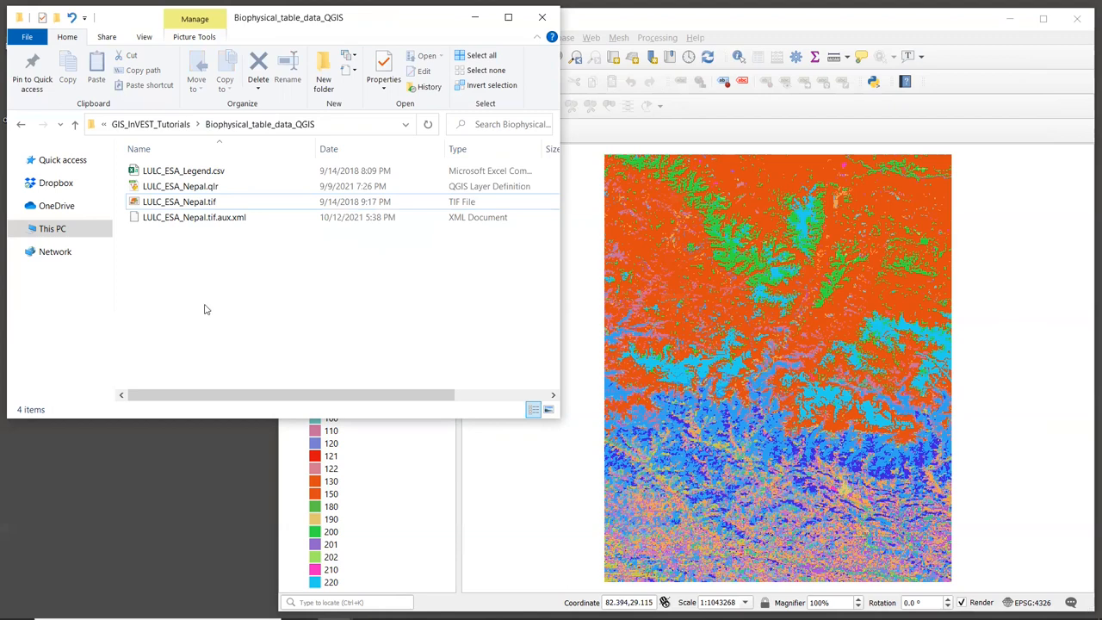
Open LULC_ESA_Legend.csv from the folder as a spreadsheet in Excel
{"action": "left_click", "coordinate": [182, 170]}
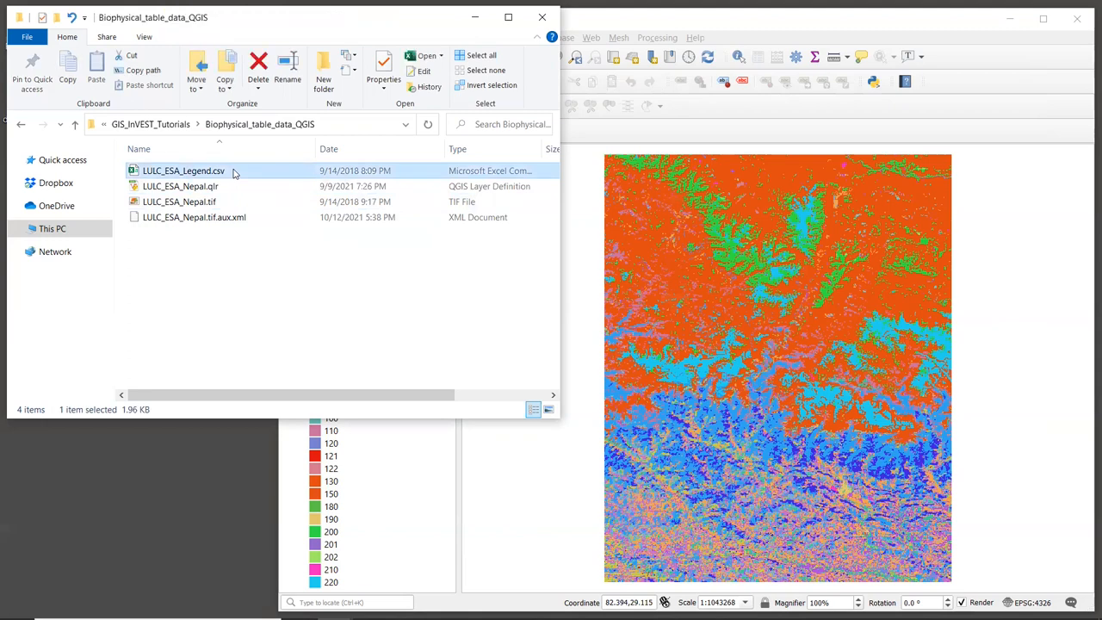
{"action": "mouse_move", "coordinate": [220, 171]}
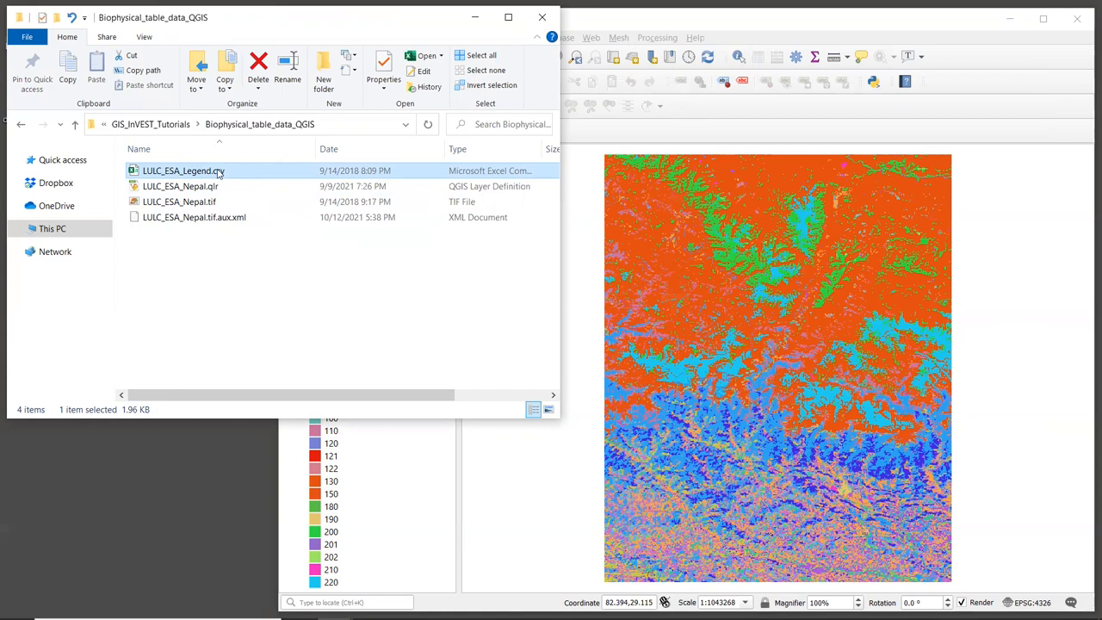
{"action": "double_click", "coordinate": [183, 170]}
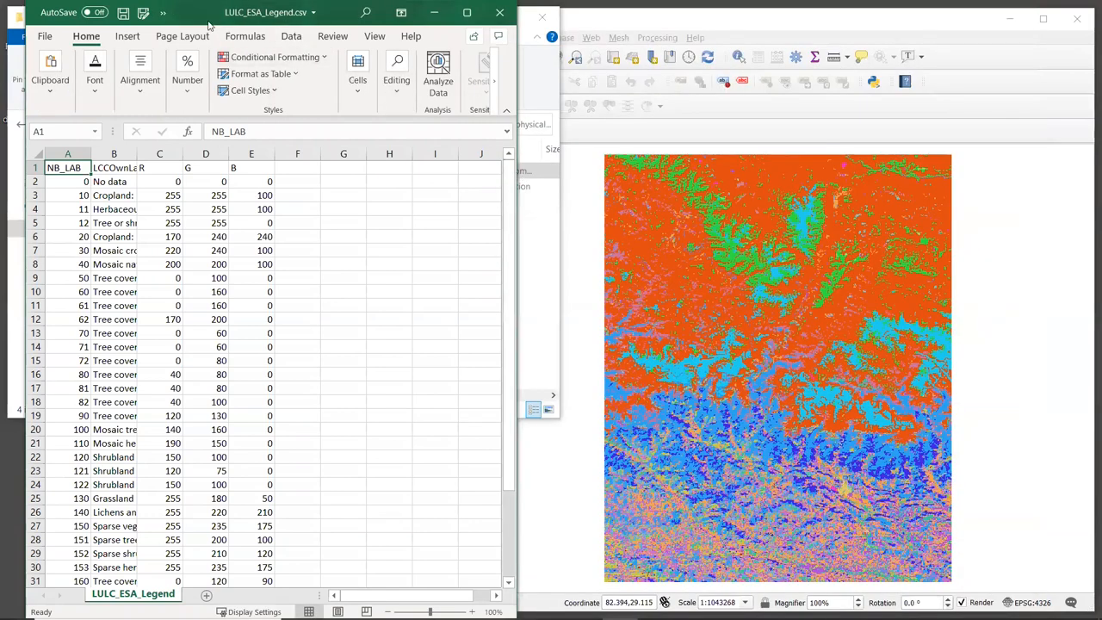
{"action": "mouse_move", "coordinate": [203, 19]}
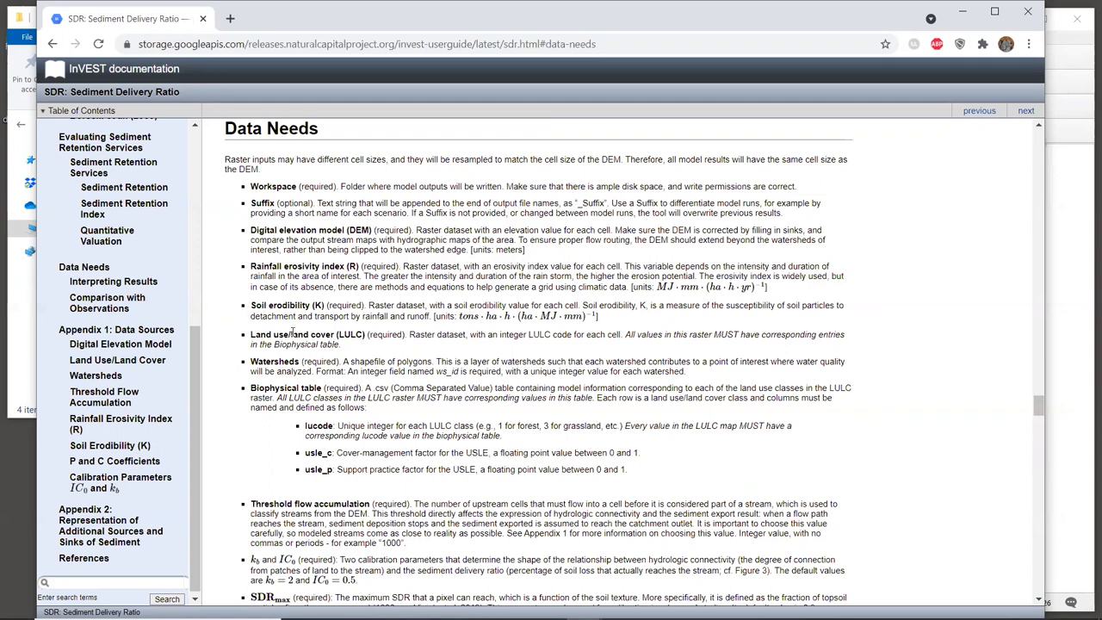
{"action": "mouse_move", "coordinate": [293, 332]}
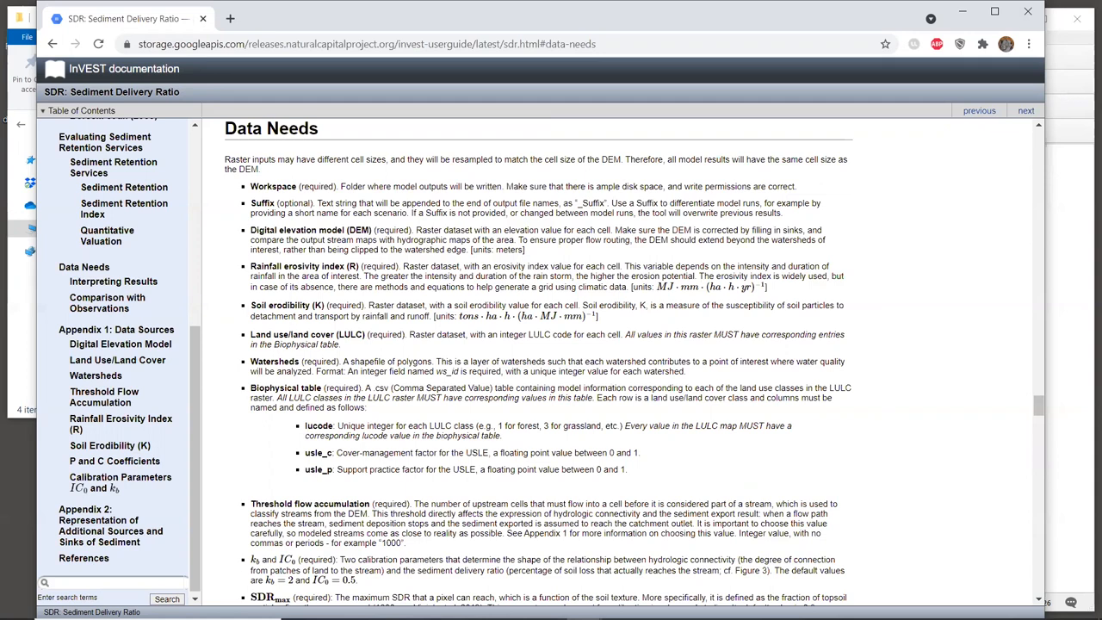
{"action": "mouse_move", "coordinate": [565, 326]}
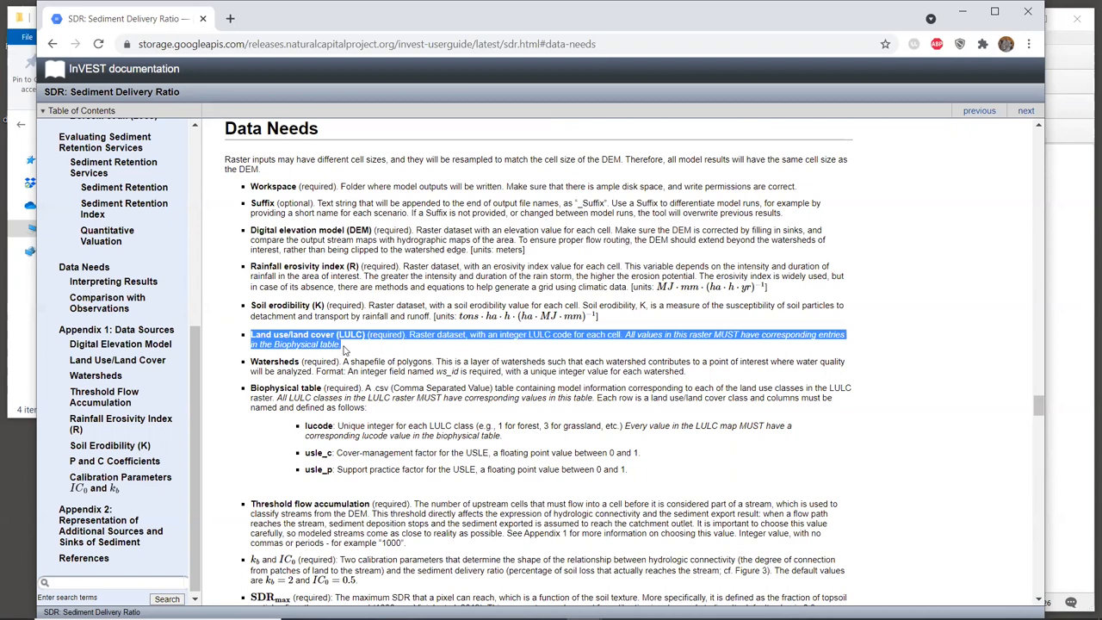
{"action": "mouse_move", "coordinate": [430, 359]}
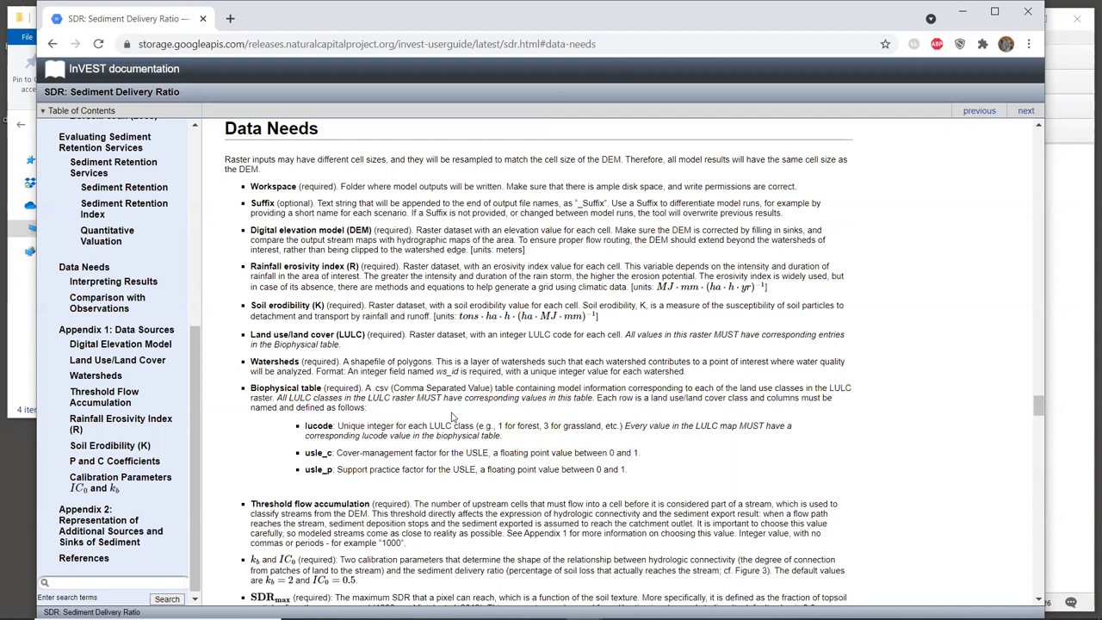
Highlight the lucode, usle_c and usle_p field names in the SDR Data Needs docs
{"action": "double_click", "coordinate": [318, 425]}
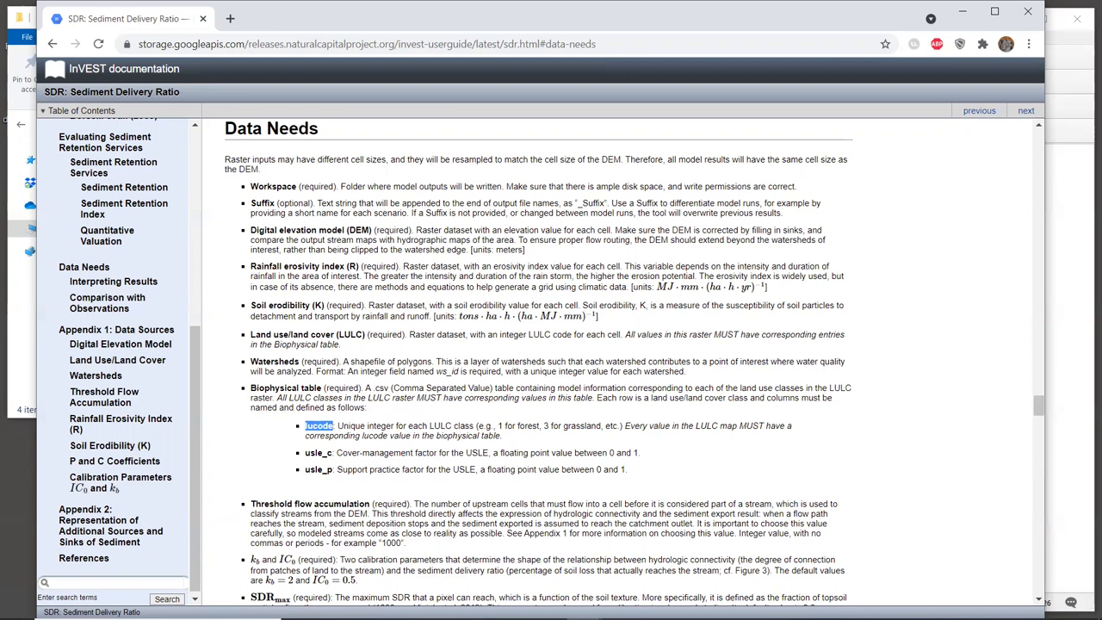
{"action": "mouse_move", "coordinate": [320, 453]}
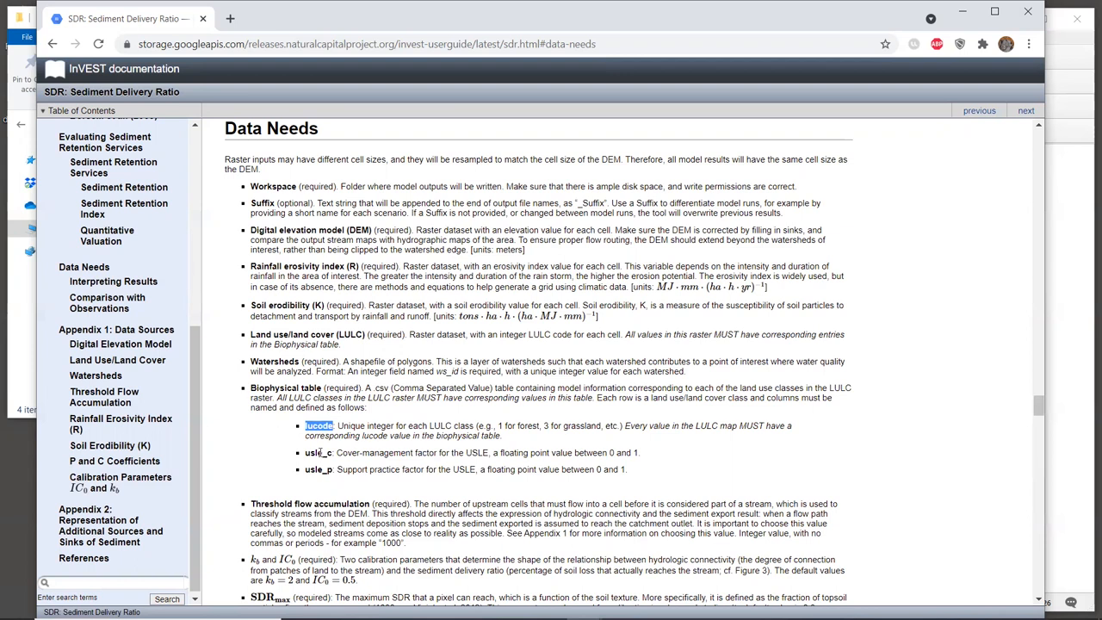
{"action": "double_click", "coordinate": [316, 451]}
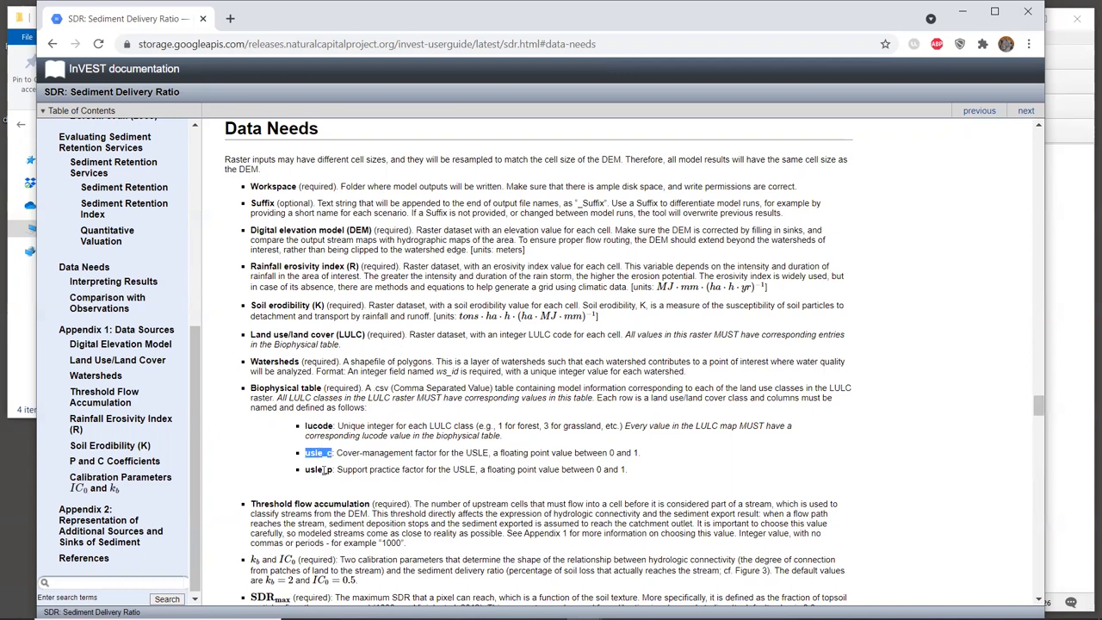
{"action": "double_click", "coordinate": [317, 468]}
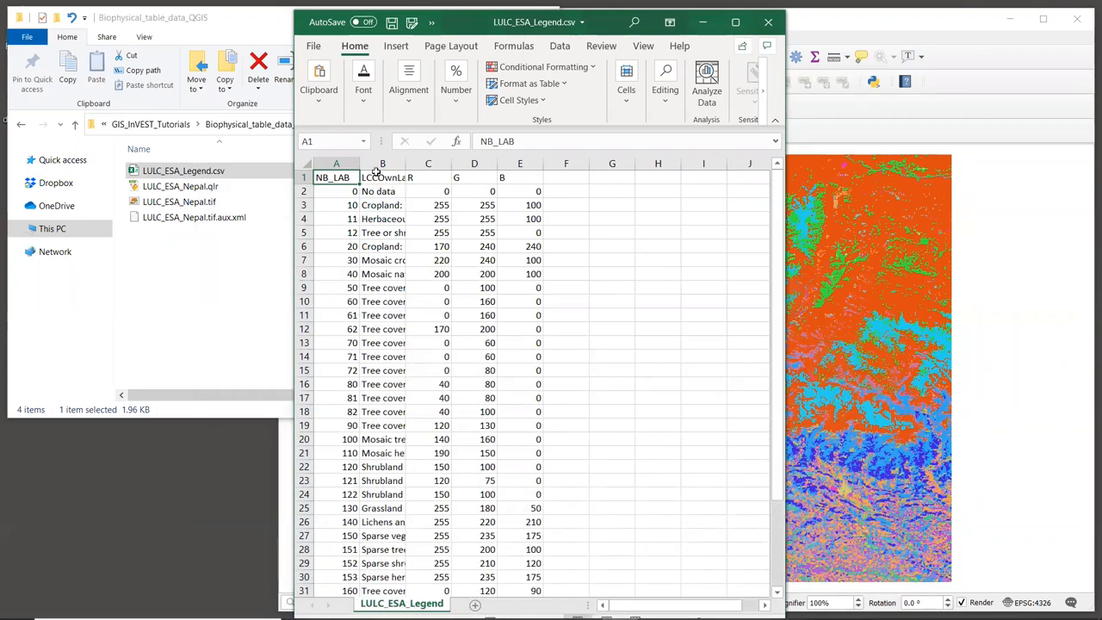
Rename the NB_LAB header in cell A1 to lucode
{"action": "left_click", "coordinate": [335, 162]}
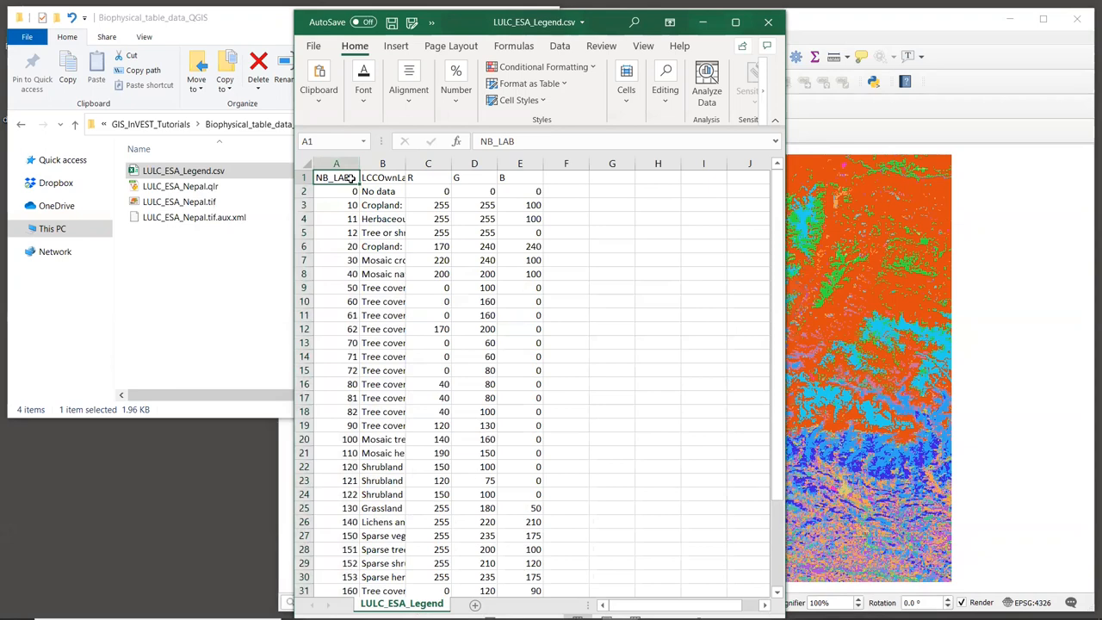
{"action": "type", "text": "lucode"}
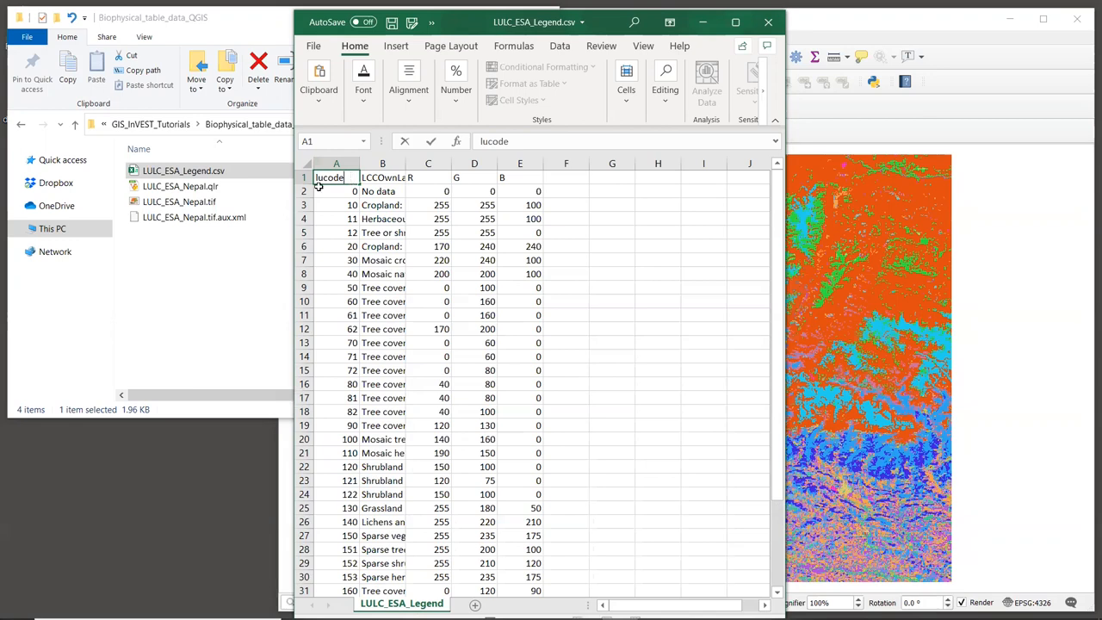
Select the legend rows for unused classes 0, 12, 62, 71–90 and 140
{"action": "left_click", "coordinate": [427, 164]}
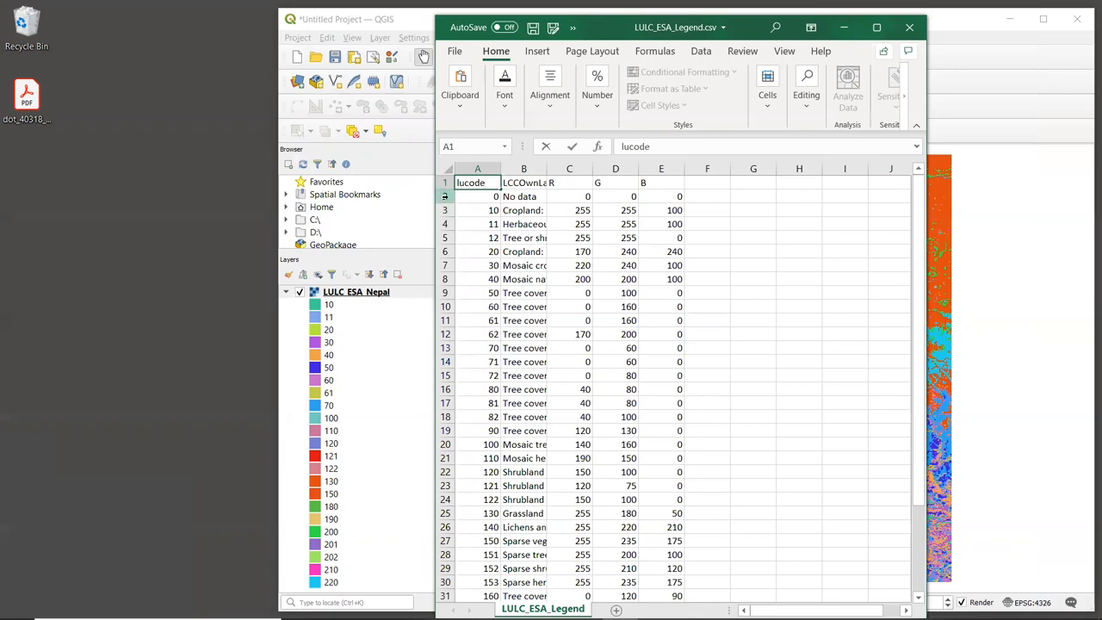
{"action": "left_click", "coordinate": [477, 196]}
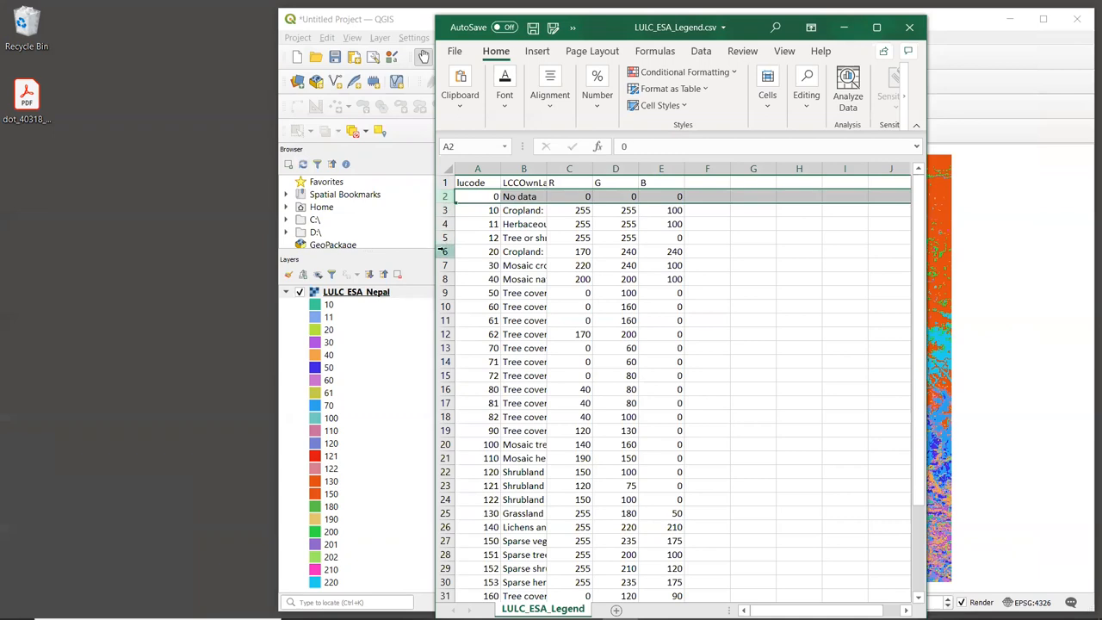
{"action": "left_click", "coordinate": [477, 237]}
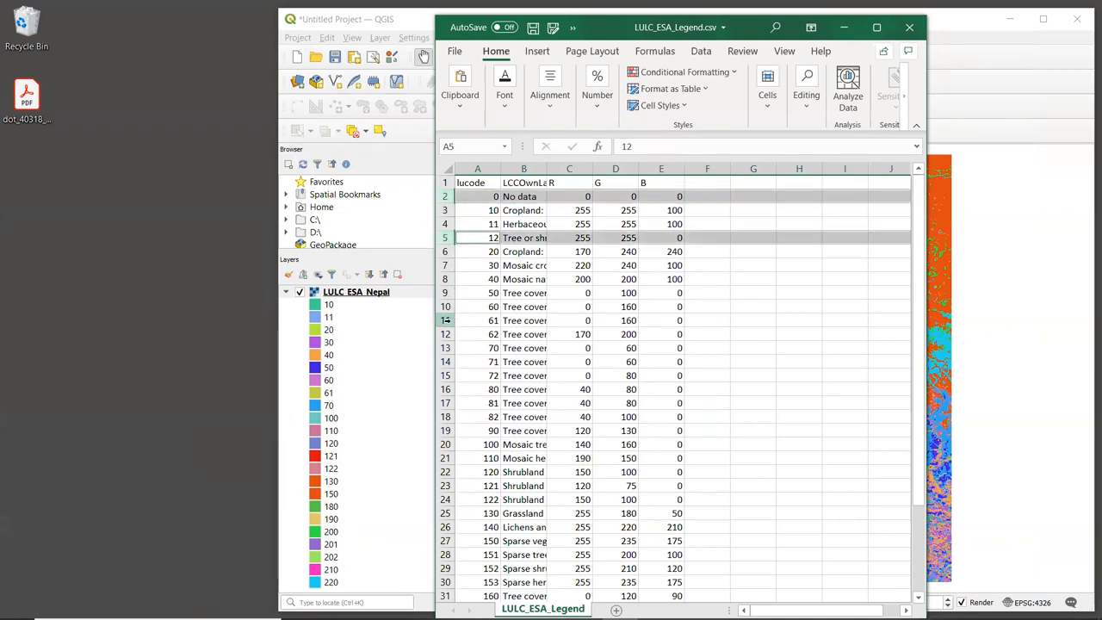
{"action": "left_click", "coordinate": [477, 334]}
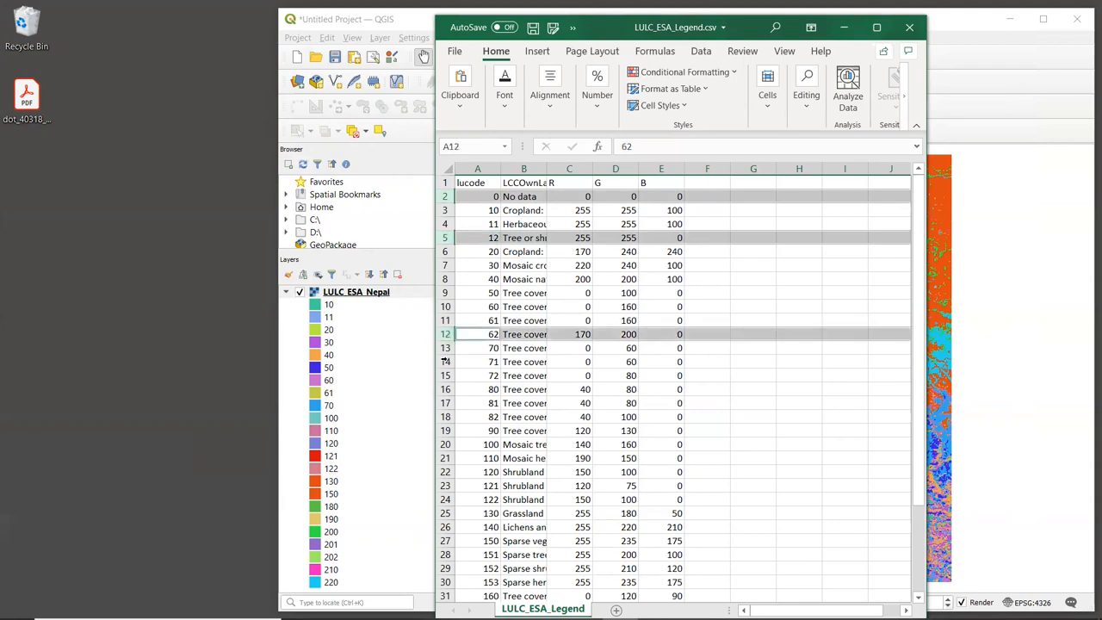
{"action": "left_click", "coordinate": [477, 375]}
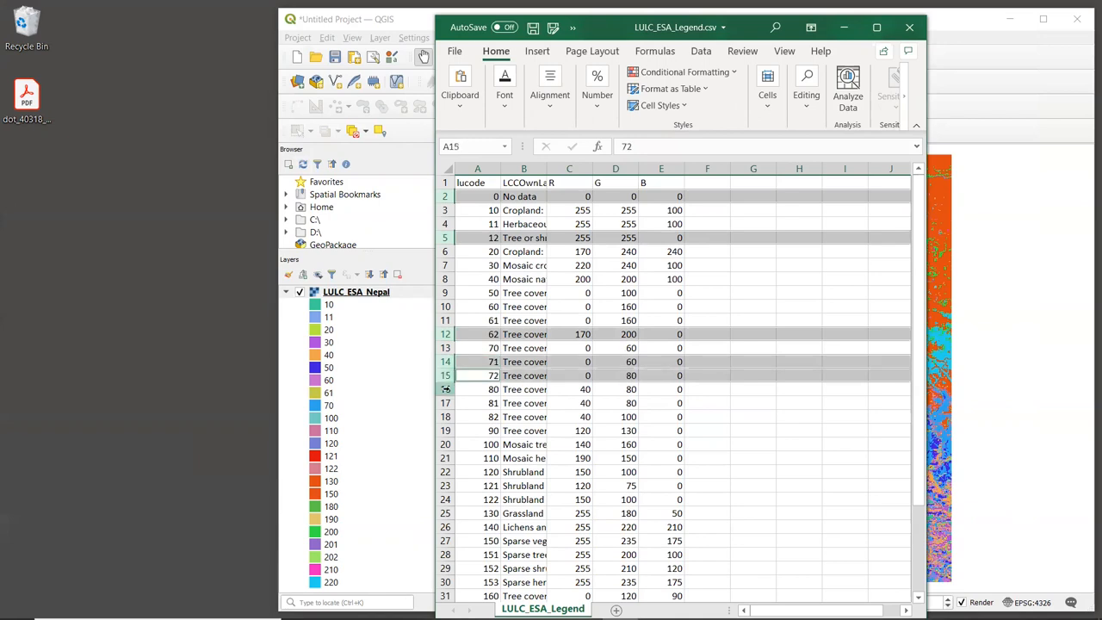
{"action": "left_click", "coordinate": [477, 402]}
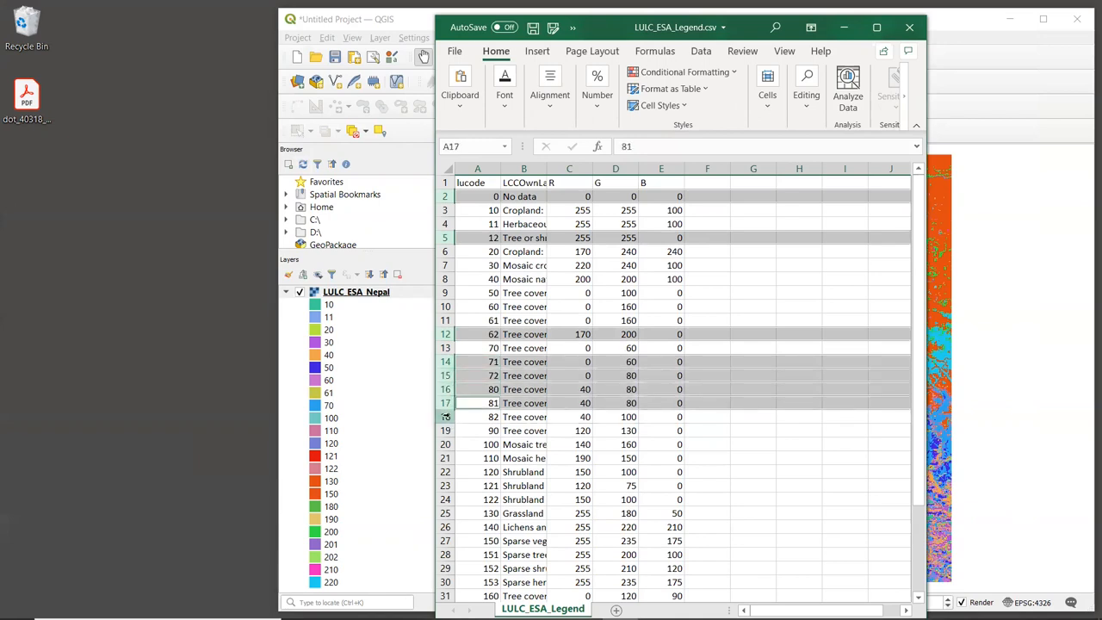
{"action": "left_click", "coordinate": [477, 417]}
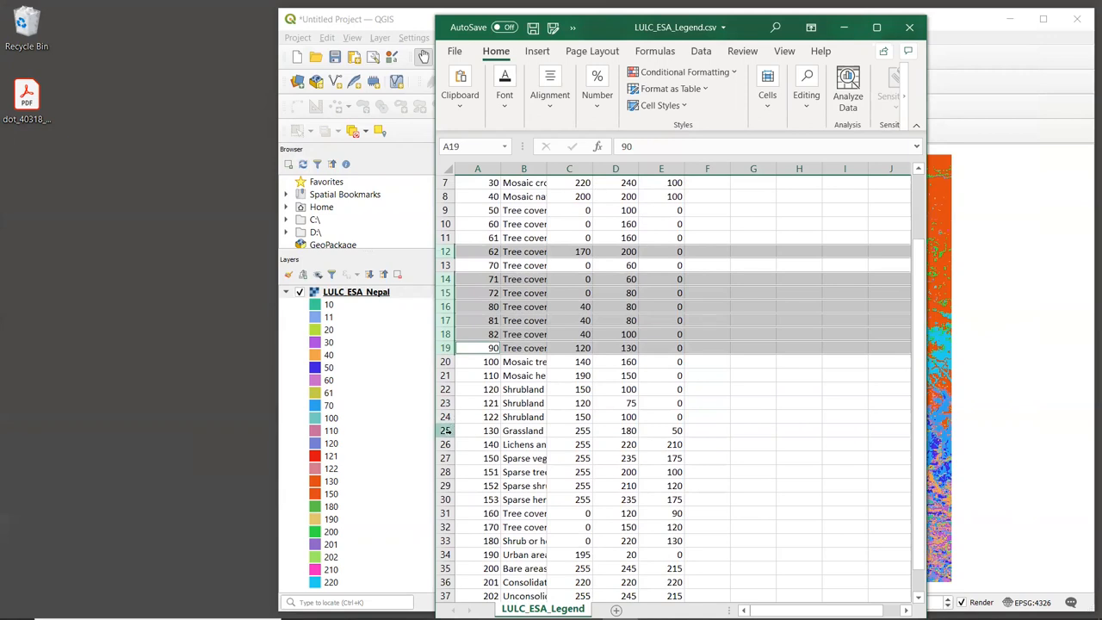
{"action": "left_click", "coordinate": [444, 444]}
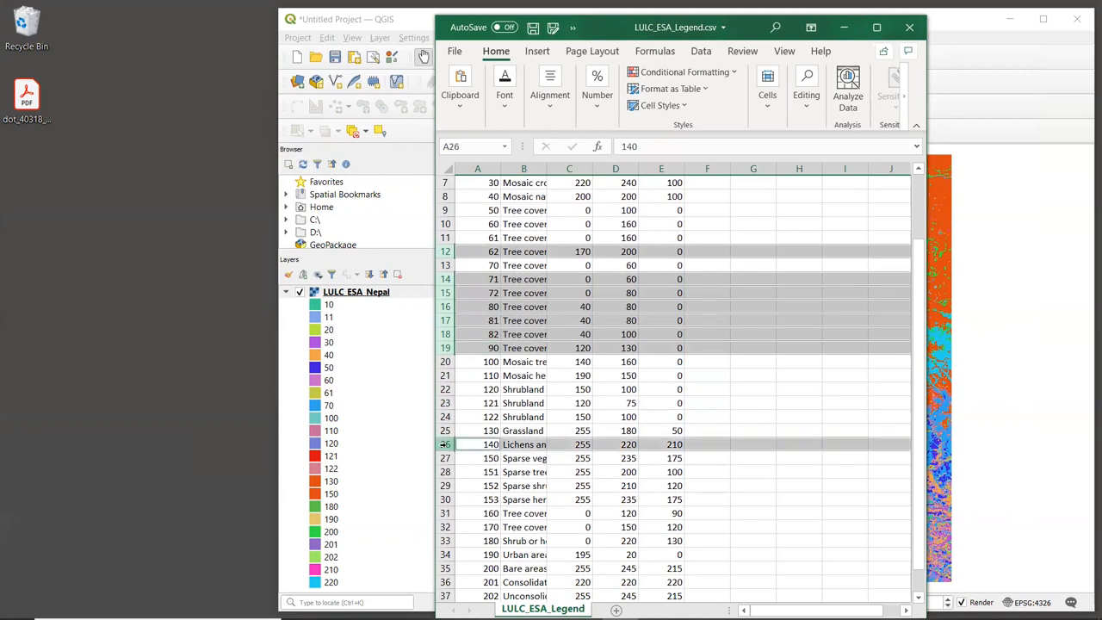
Add the rows for classes 151–170 to the selection so all unused classes can be deleted
{"action": "scroll", "scroll_direction": "down", "scroll_amount": 3}
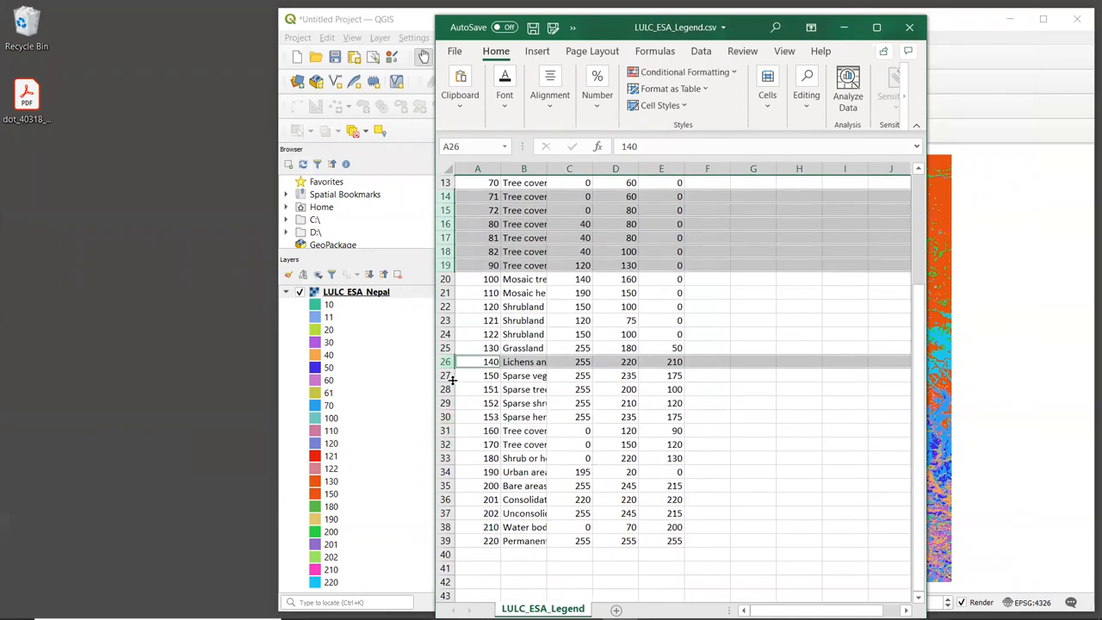
{"action": "left_click", "coordinate": [476, 389]}
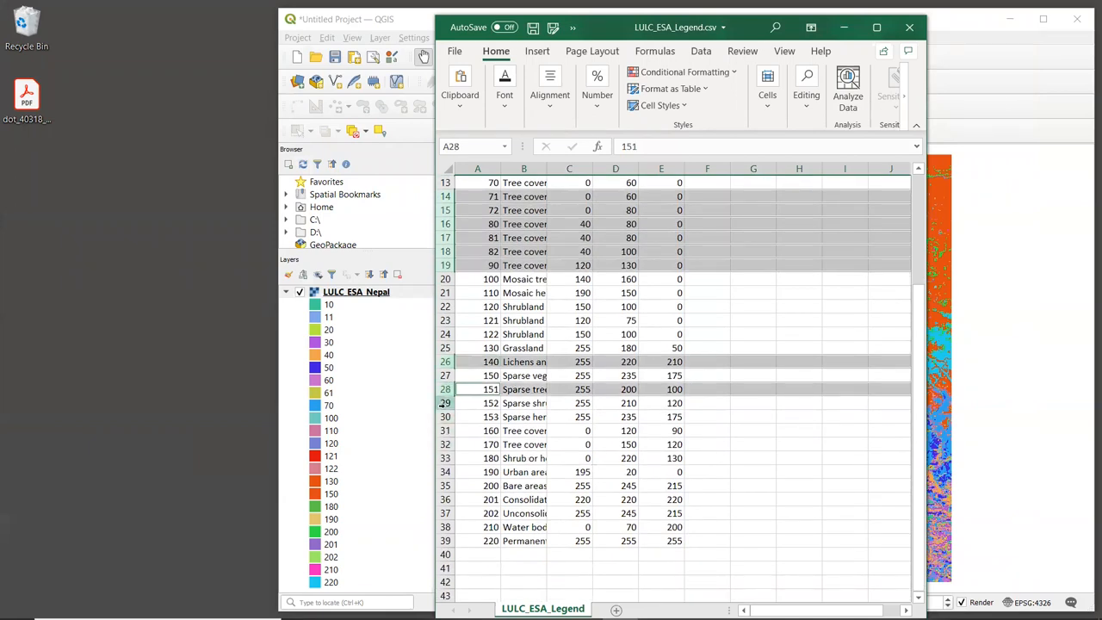
{"action": "left_click", "coordinate": [477, 417]}
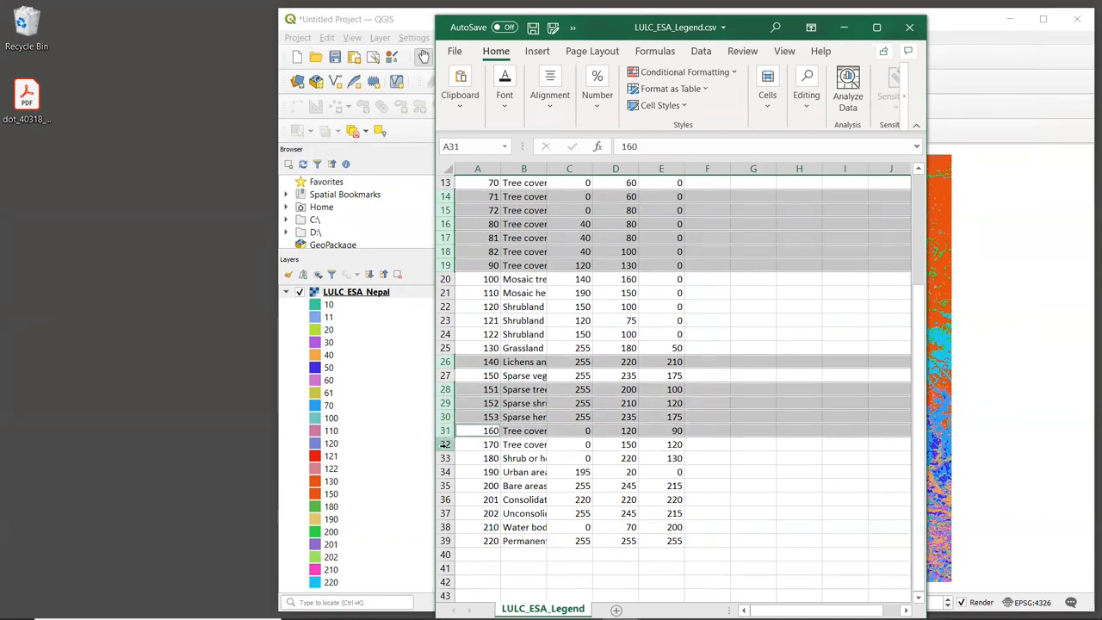
{"action": "left_click", "coordinate": [479, 444]}
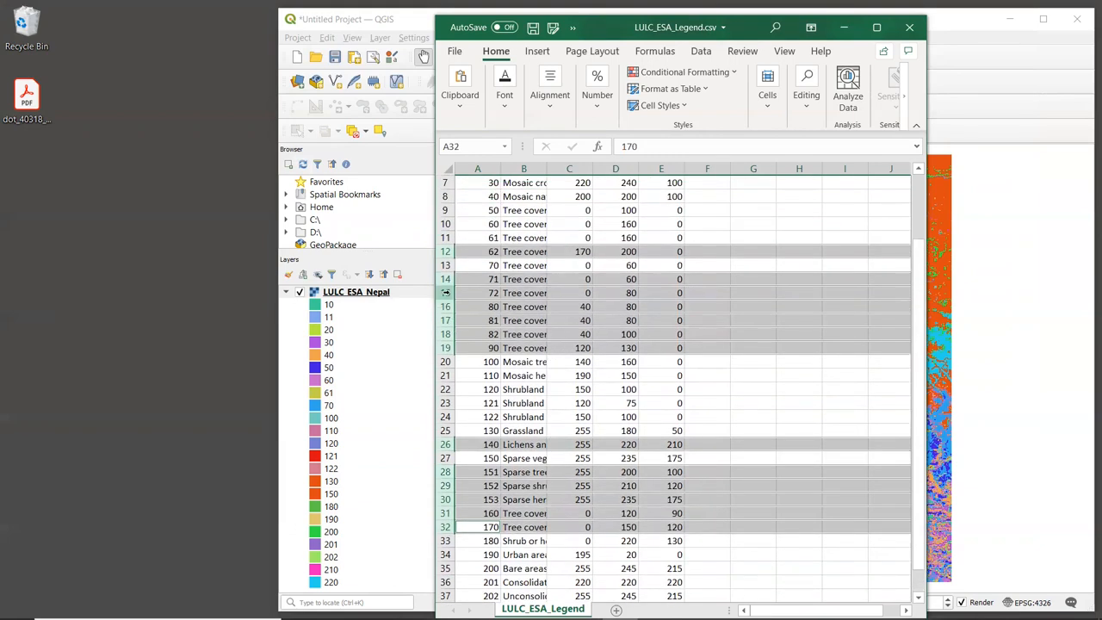
{"action": "scroll", "scroll_direction": "down", "scroll_amount": 3}
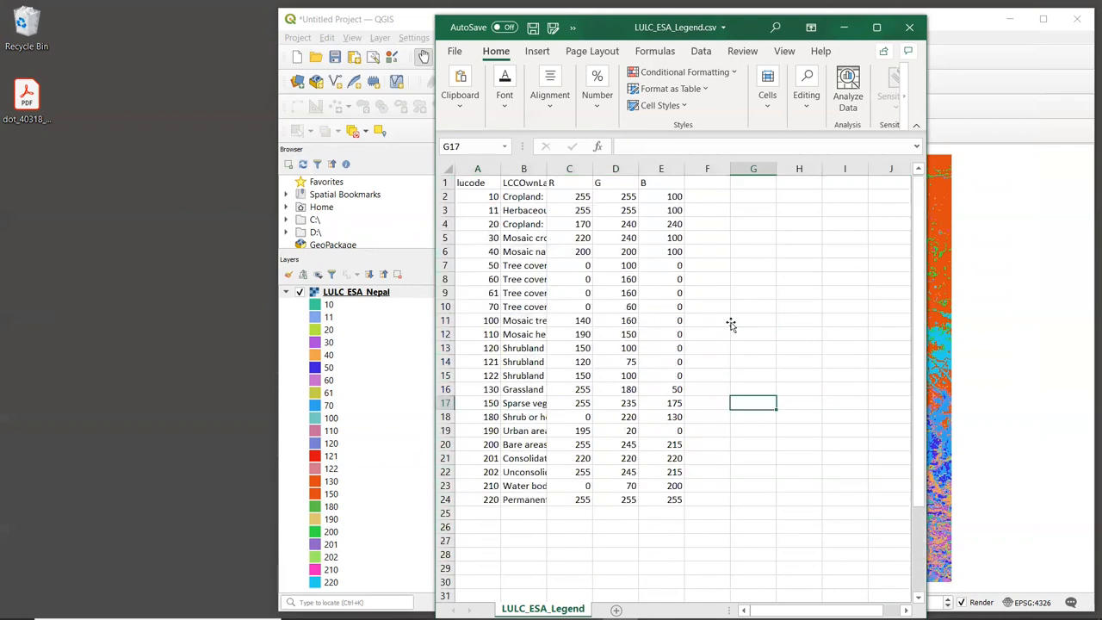
{"action": "mouse_move", "coordinate": [642, 211]}
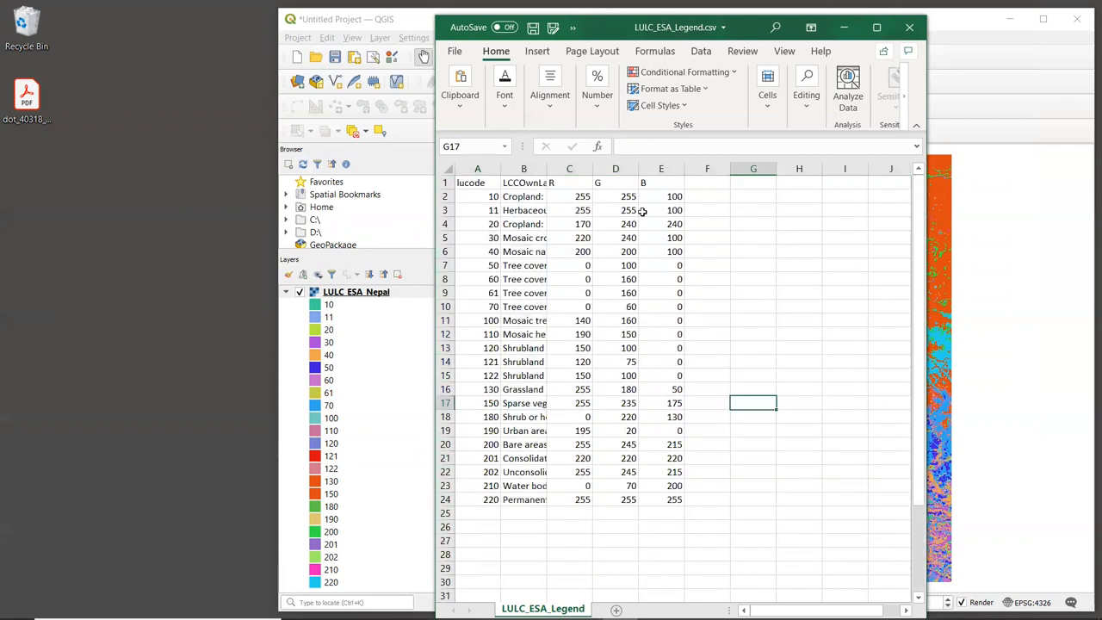
{"action": "mouse_move", "coordinate": [737, 200]}
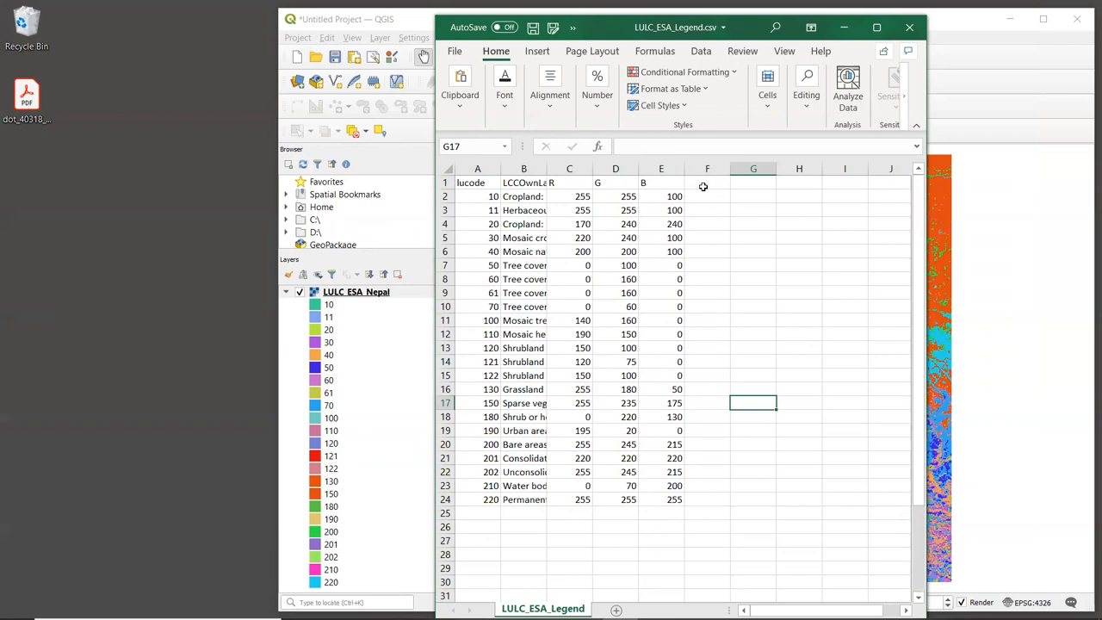
Add usle_c and usle_p headers and fill usle_c with 0.5 down to row 24
{"action": "left_click", "coordinate": [706, 182]}
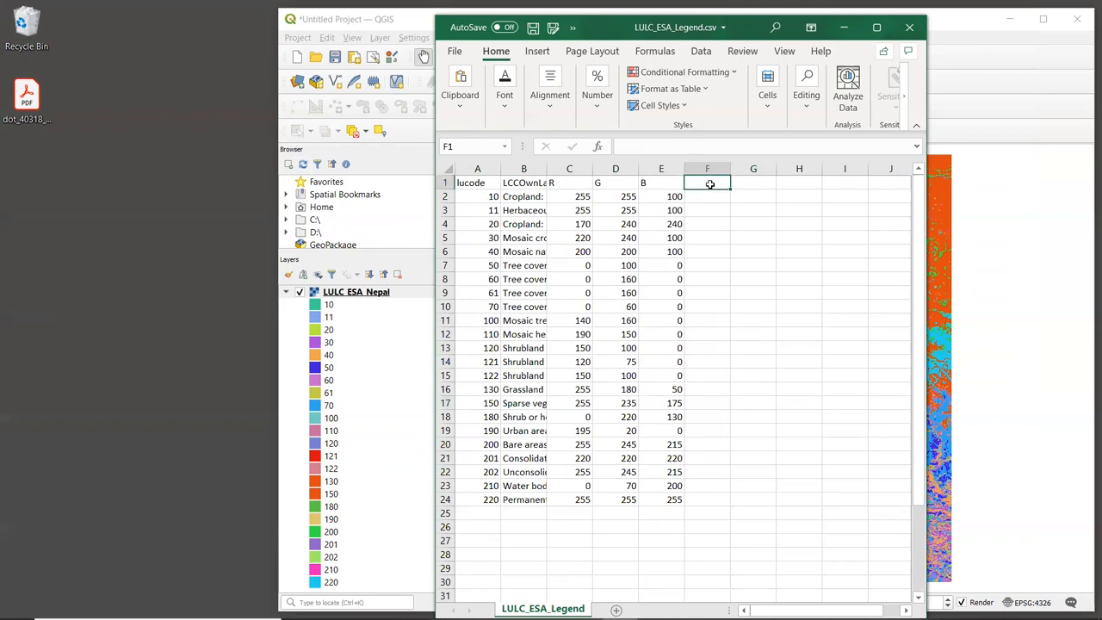
{"action": "type", "text": "usle_"}
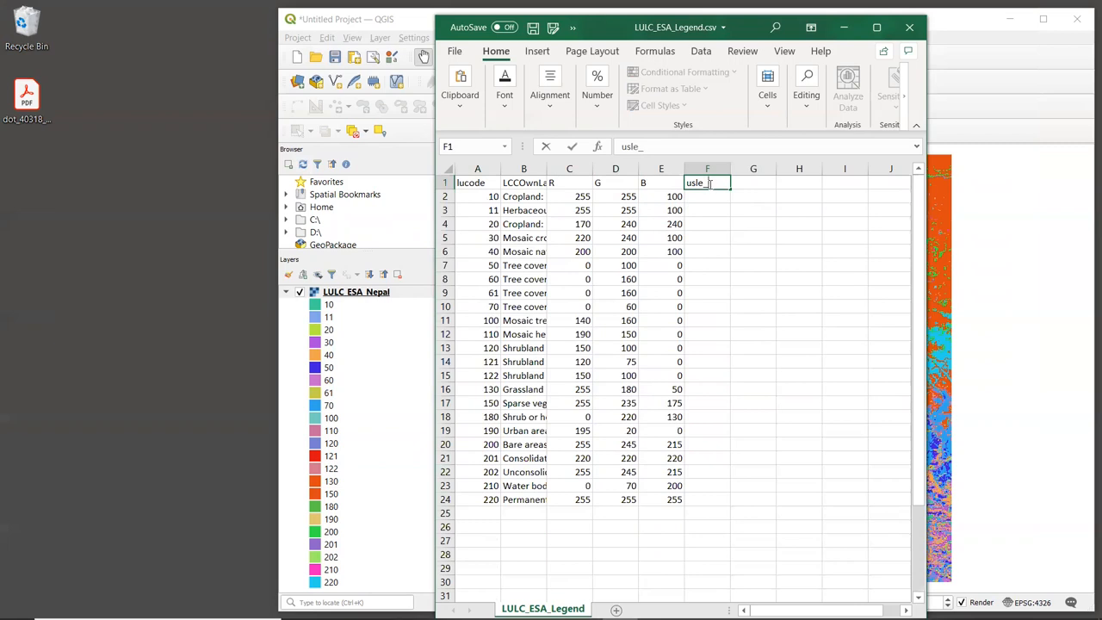
{"action": "type", "text": "usle_p"}
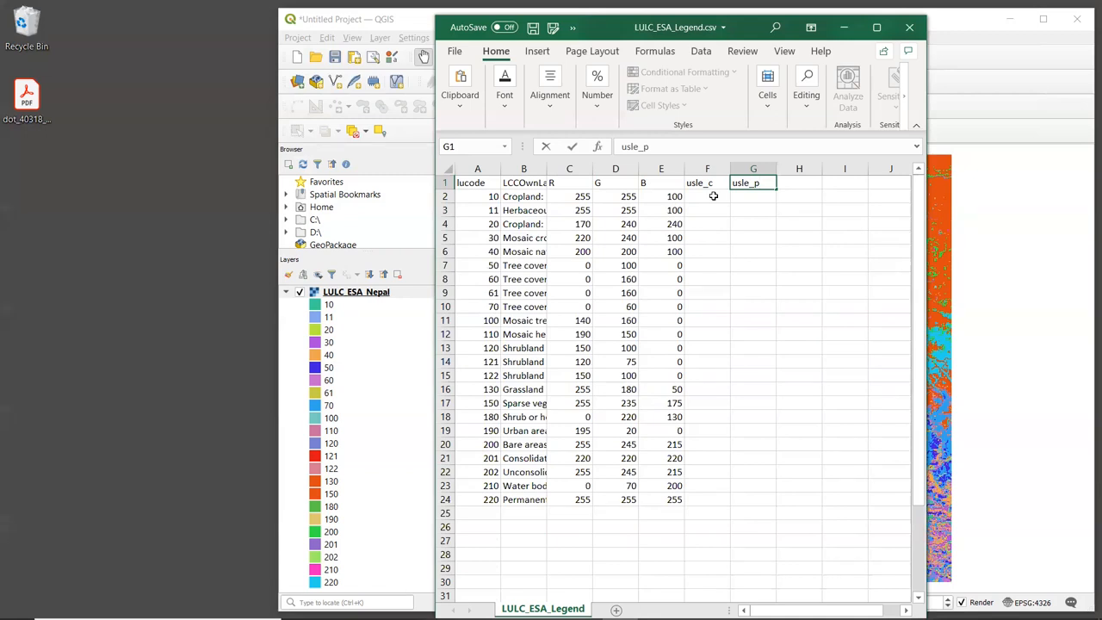
{"action": "type", "text": "0"}
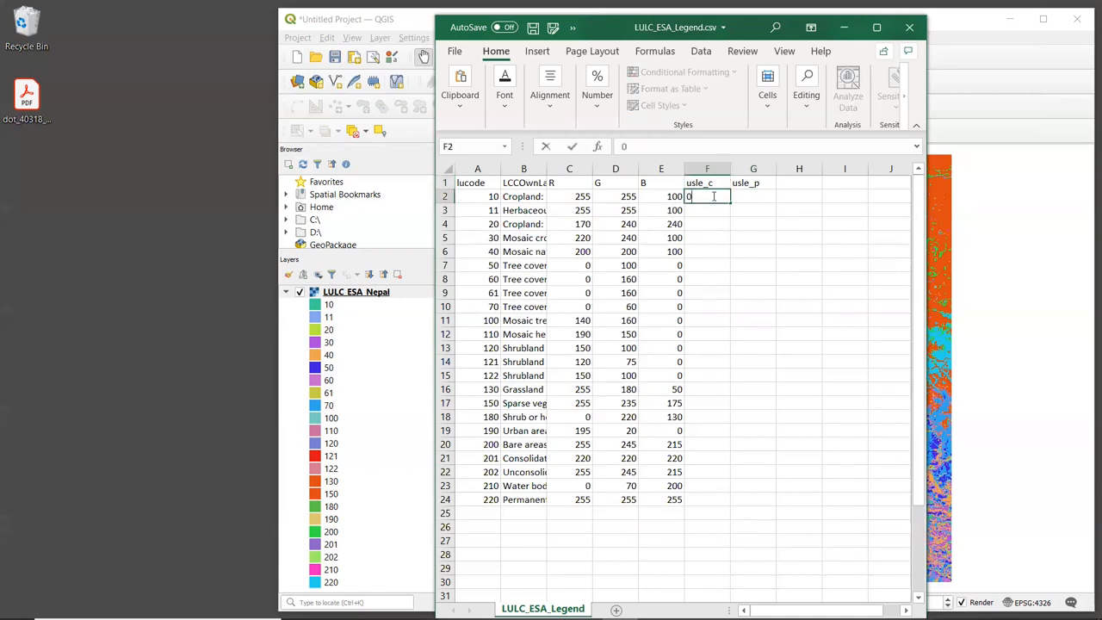
{"action": "type", "text": "0.5"}
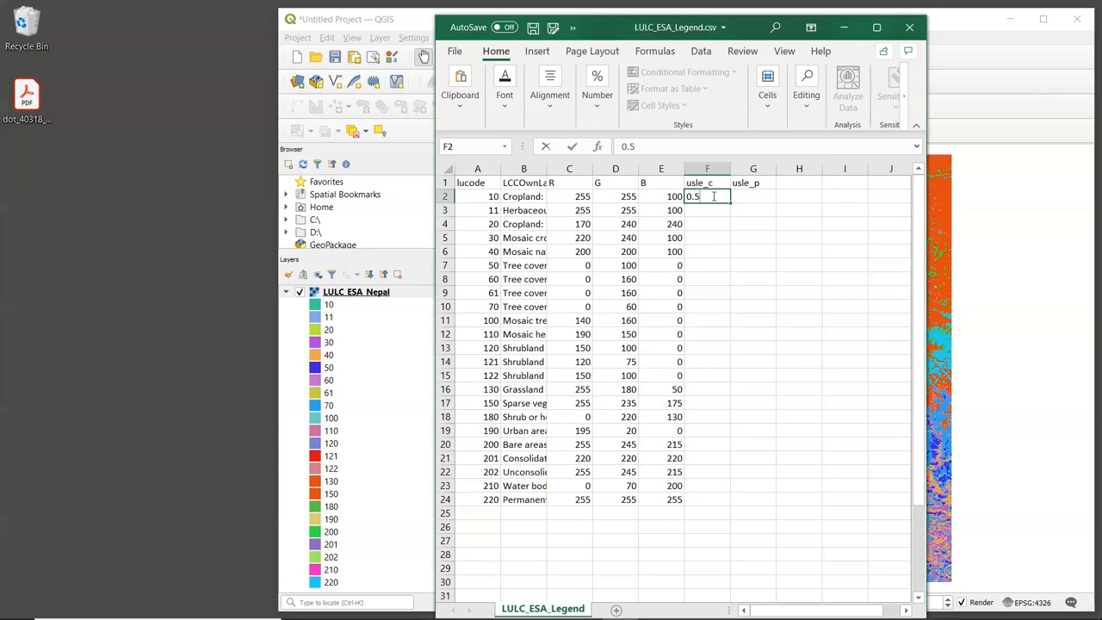
{"action": "left_click_drag", "start_coordinate": [706, 196], "coordinate": [702, 518]}
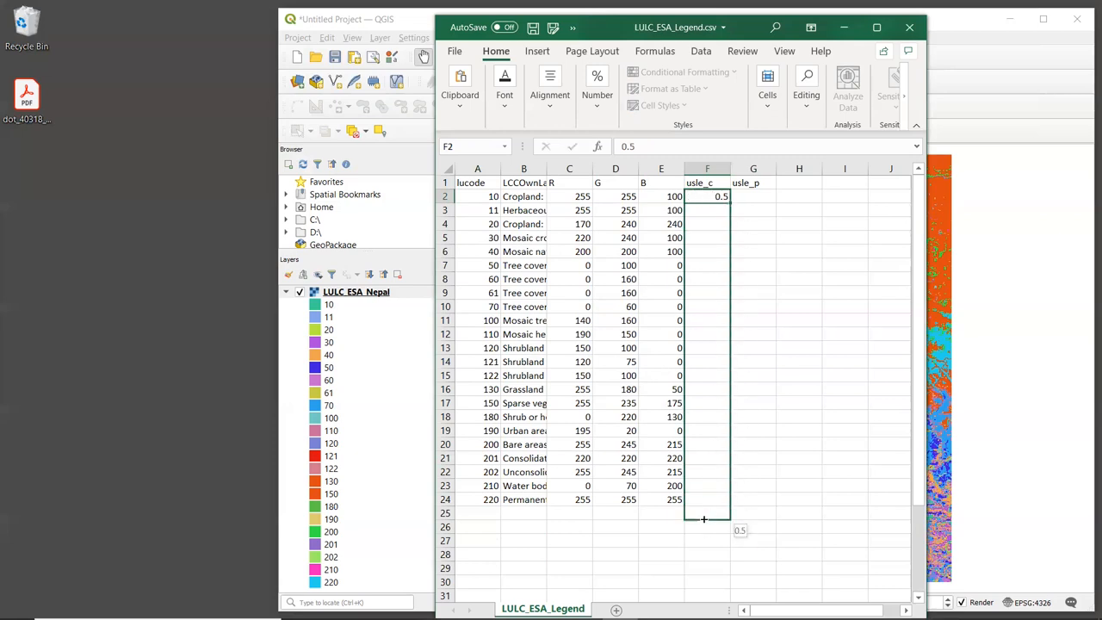
{"action": "left_click_drag", "start_coordinate": [705, 199], "coordinate": [704, 507]}
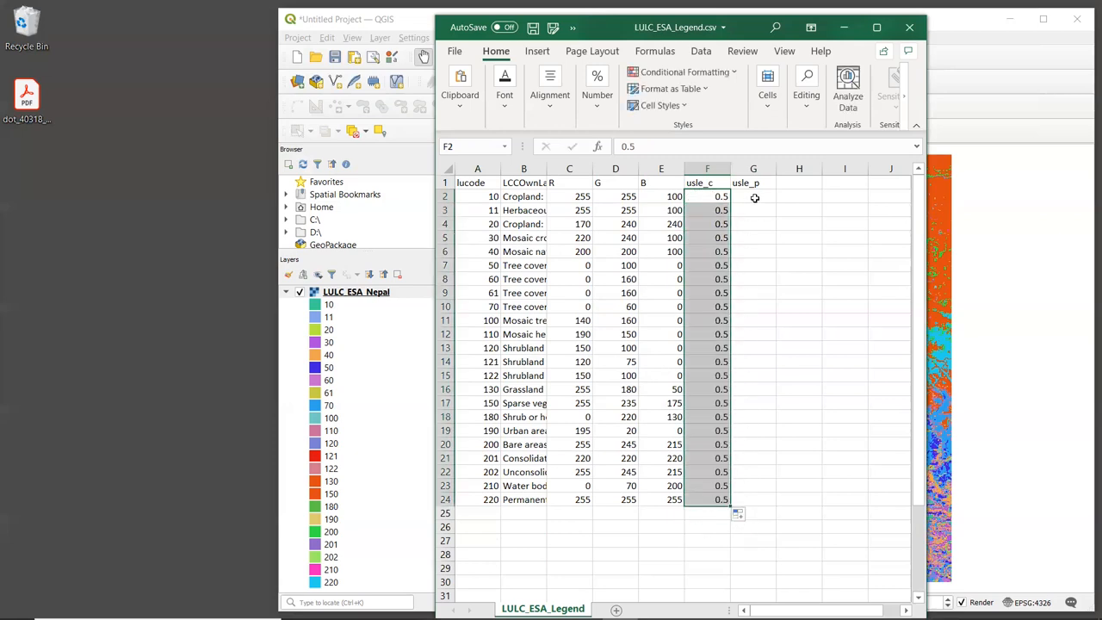
Fill the usle_p column with 1 for every land cover row down to row 24
{"action": "type", "text": "1"}
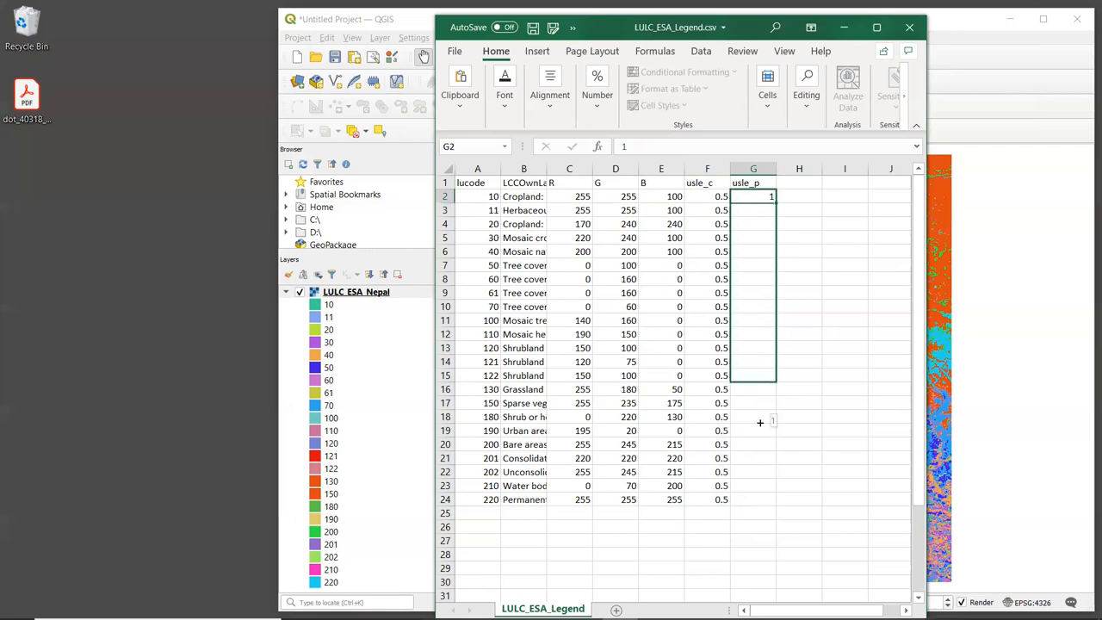
{"action": "left_click_drag", "start_coordinate": [754, 196], "coordinate": [754, 499]}
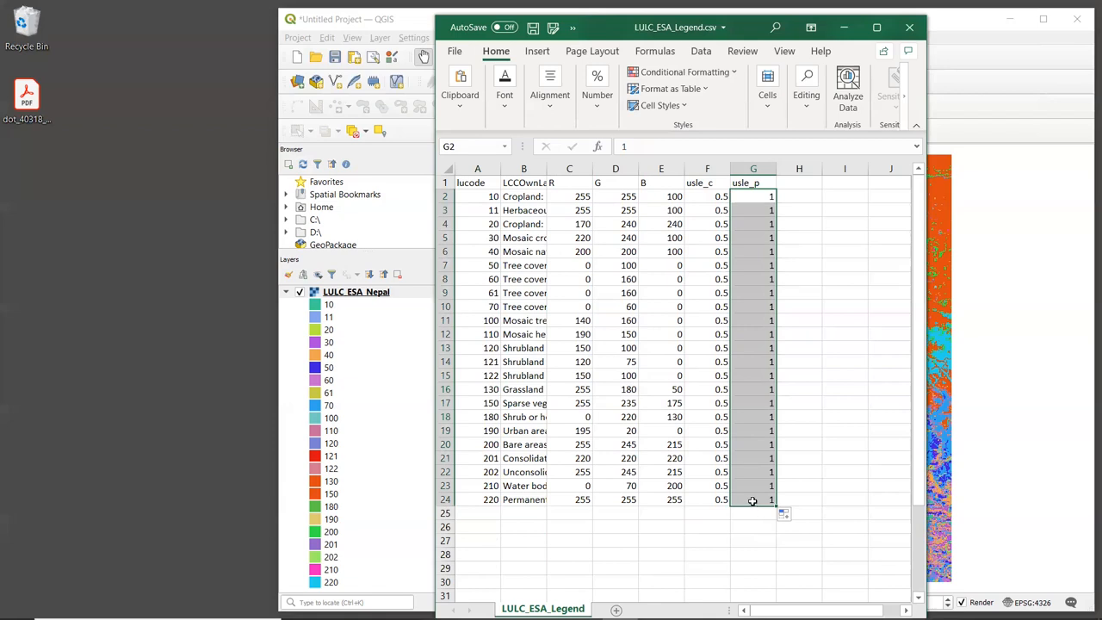
{"action": "mouse_move", "coordinate": [829, 315]}
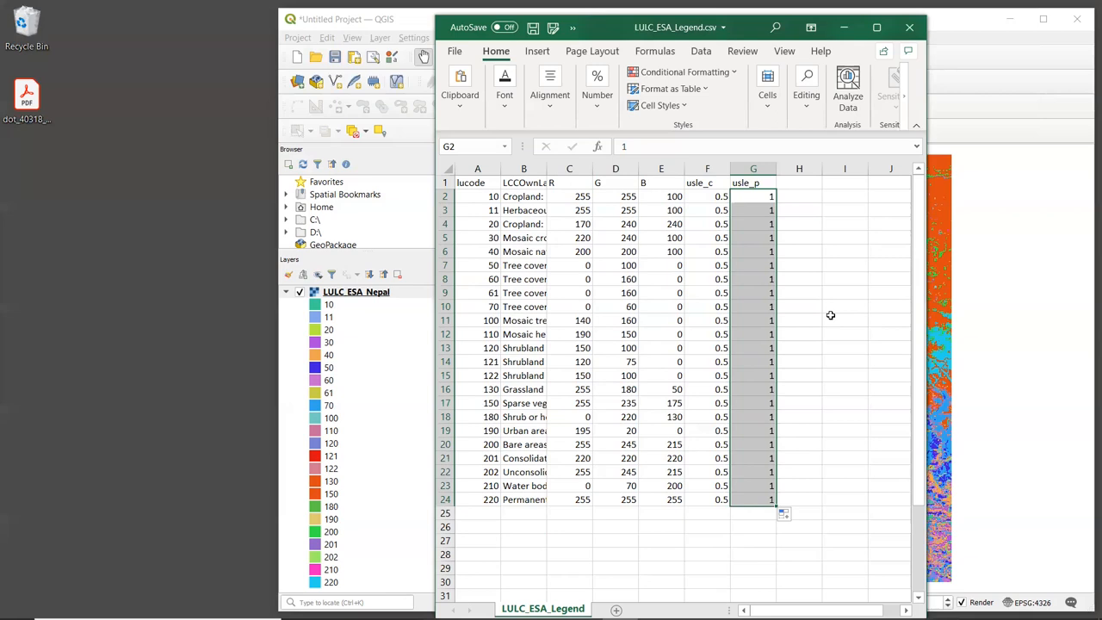
{"action": "mouse_move", "coordinate": [837, 307]}
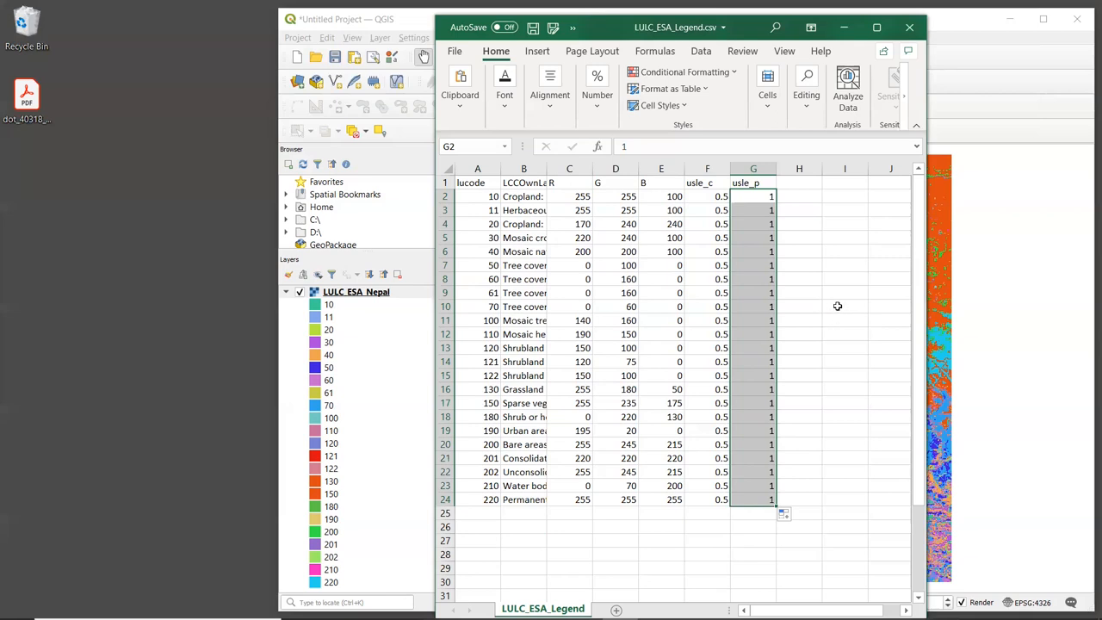
{"action": "mouse_move", "coordinate": [831, 308]}
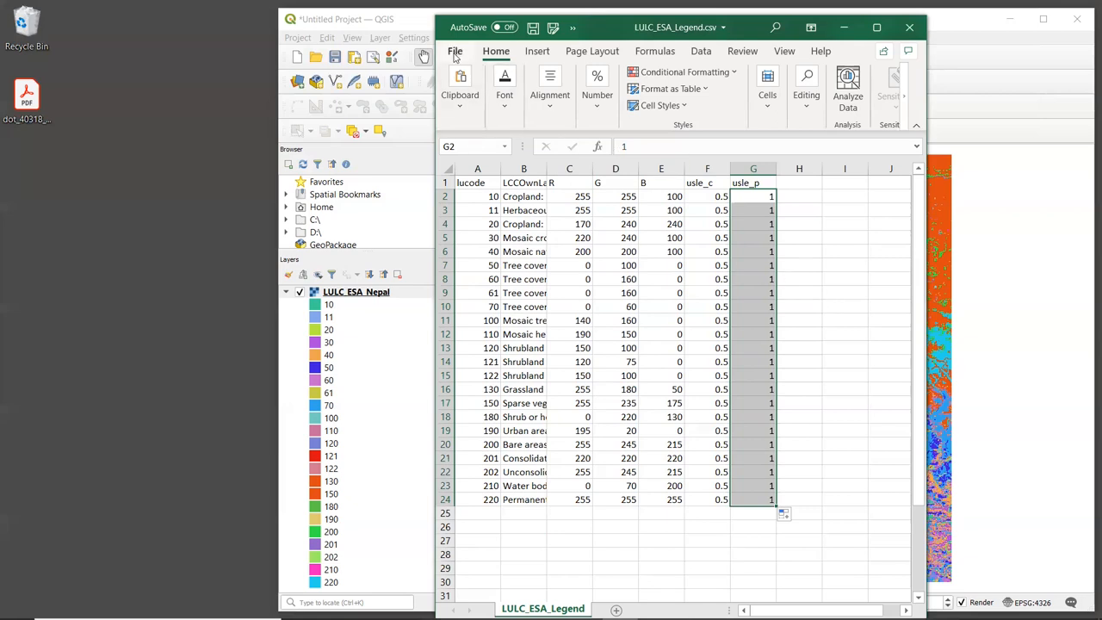
Start Save As and name the file biophysical_table_Nepal.csv
{"action": "left_click", "coordinate": [455, 52]}
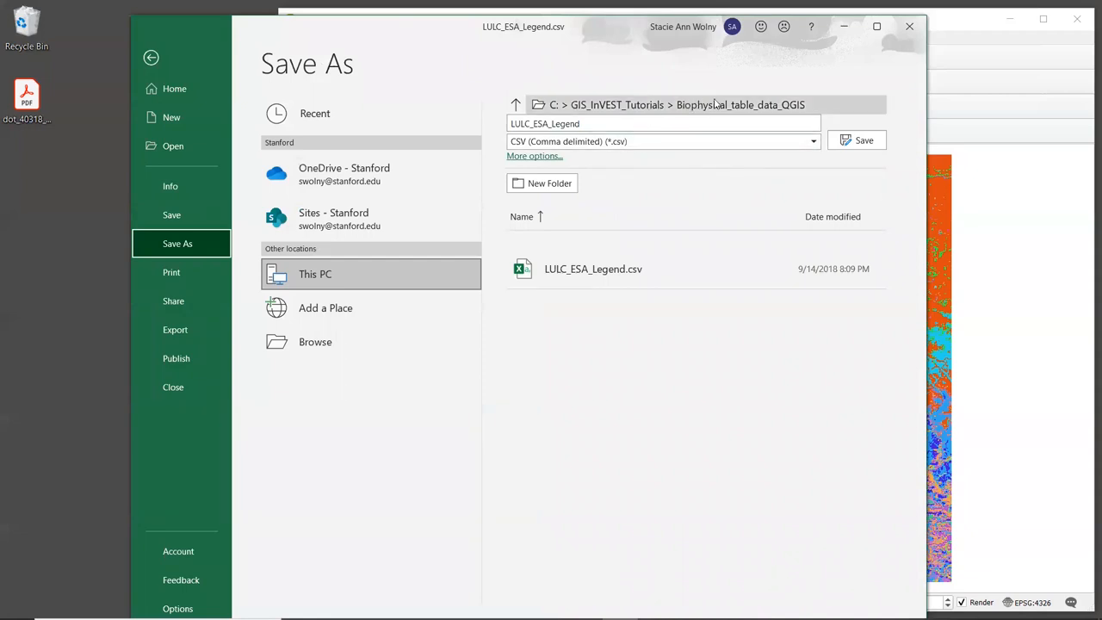
{"action": "mouse_move", "coordinate": [740, 105]}
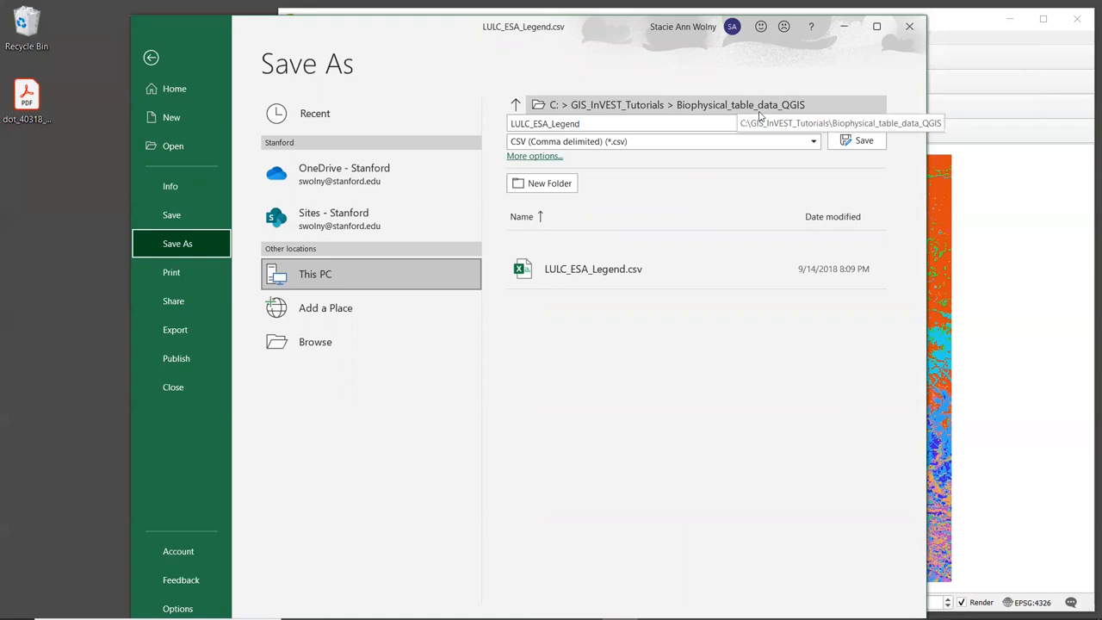
{"action": "left_click", "coordinate": [619, 124]}
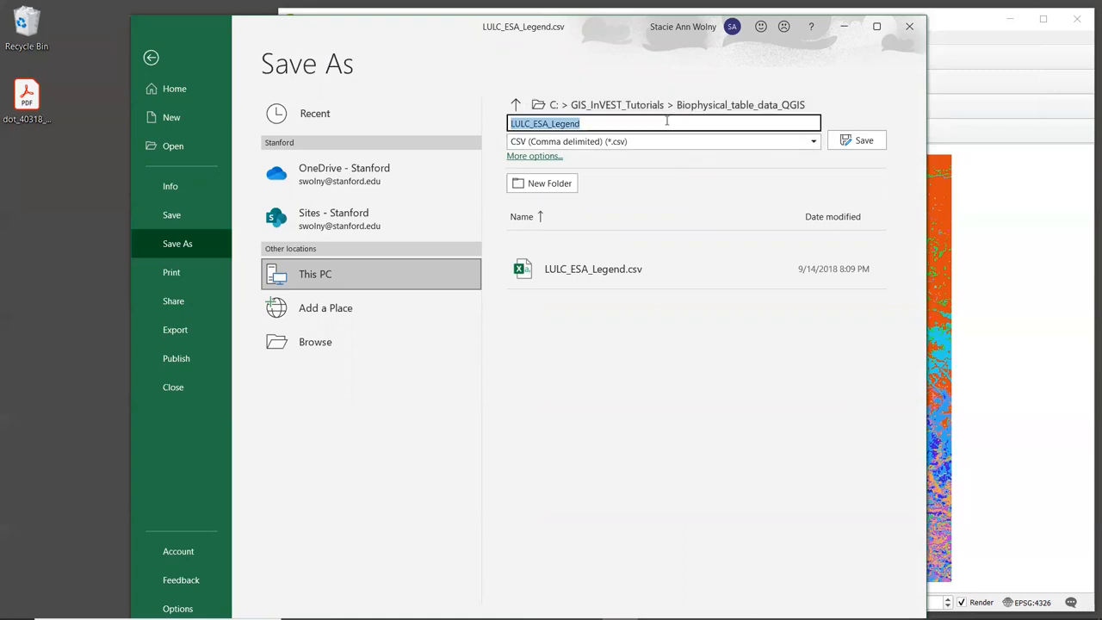
{"action": "type", "text": "bioph"}
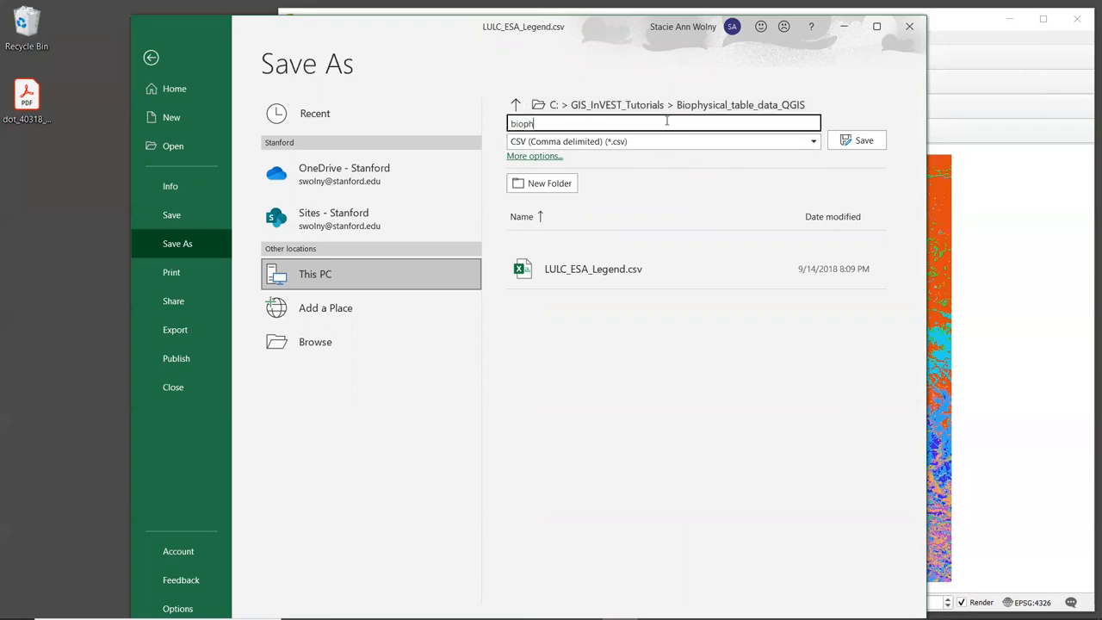
{"action": "type", "text": "ysical_table_Nepal"}
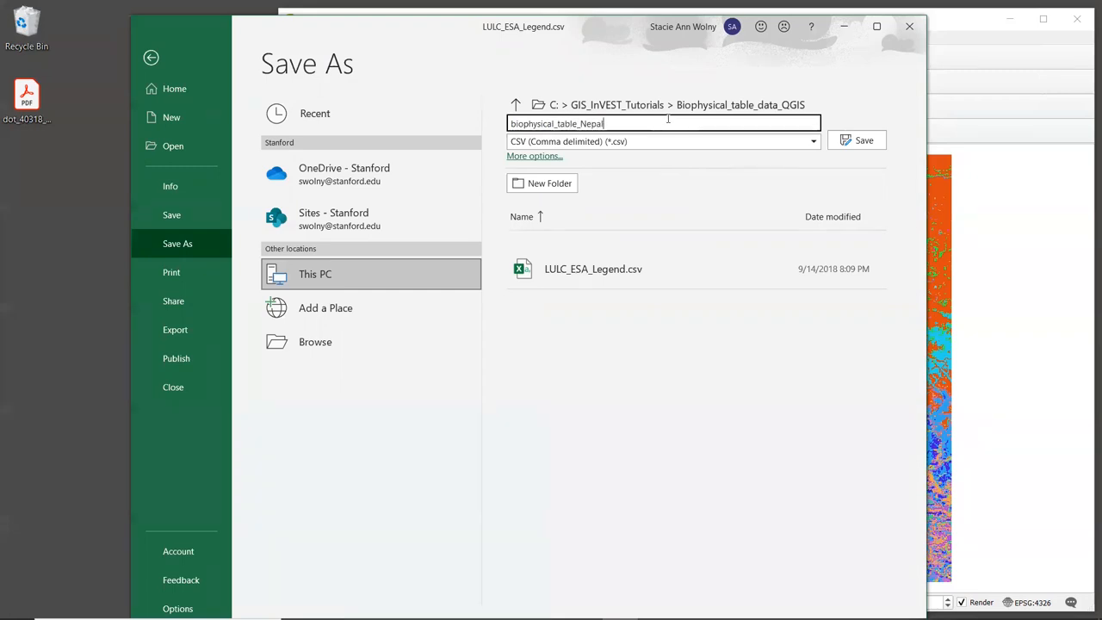
{"action": "type", "text": ".csv"}
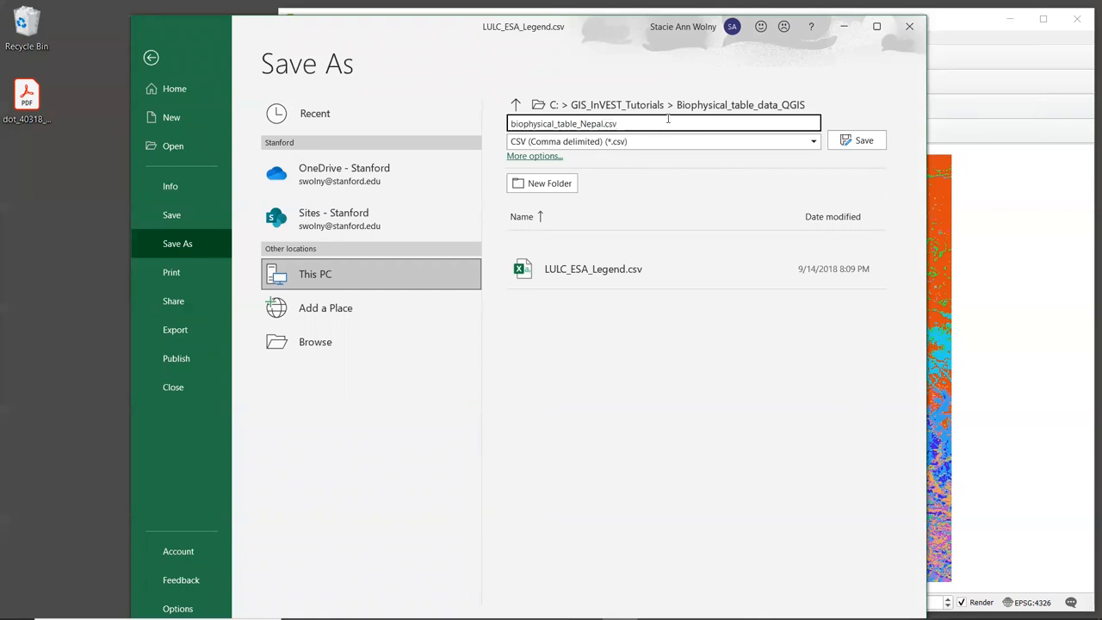
{"action": "mouse_move", "coordinate": [699, 170]}
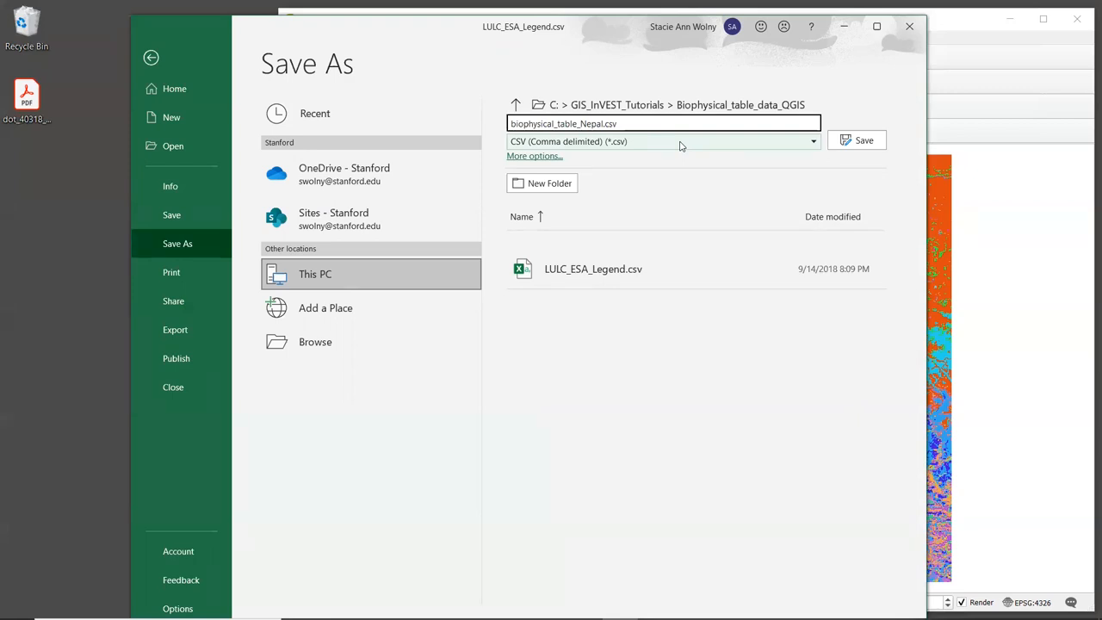
Choose CSV (Comma delimited) format and save the table as biophysical_table_Nepal.csv
{"action": "left_click", "coordinate": [661, 141]}
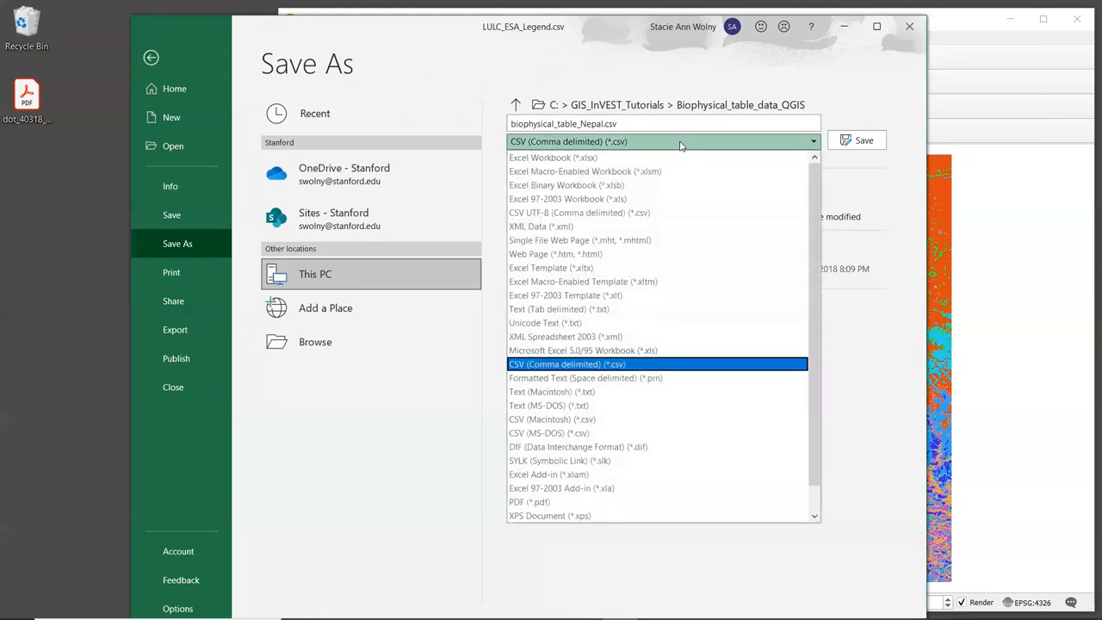
{"action": "mouse_move", "coordinate": [720, 461]}
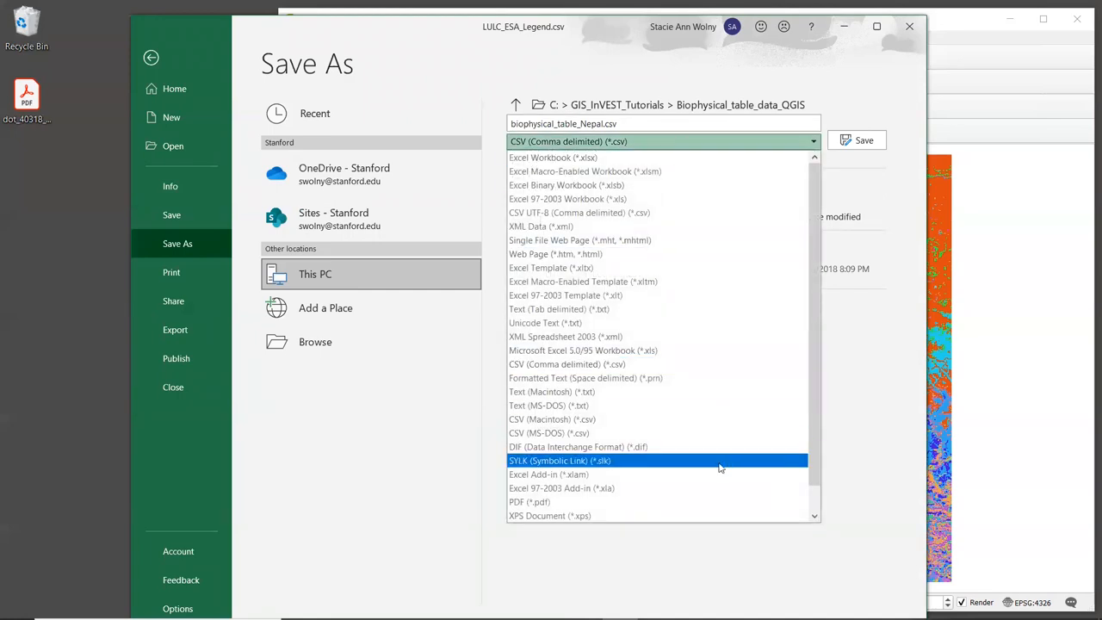
{"action": "mouse_move", "coordinate": [710, 365]}
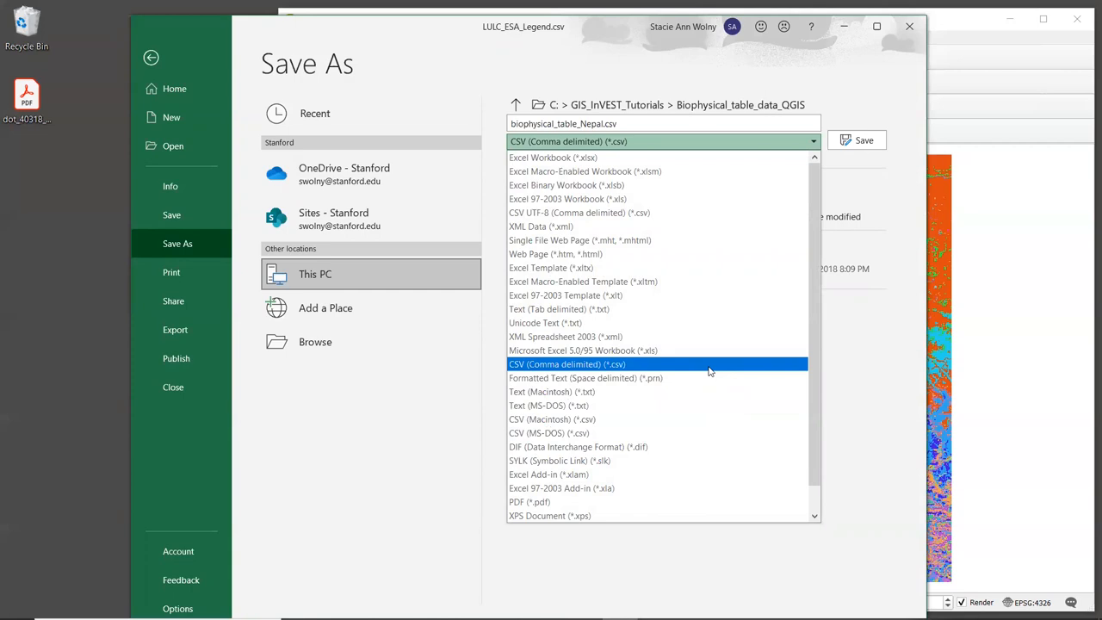
{"action": "mouse_move", "coordinate": [713, 214]}
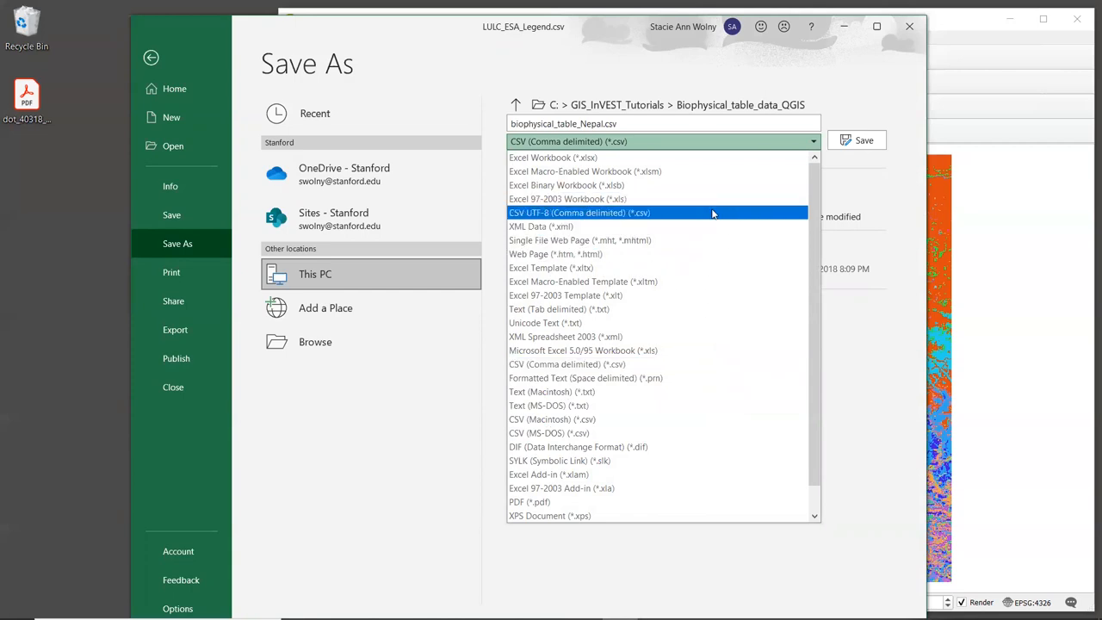
{"action": "mouse_move", "coordinate": [703, 406]}
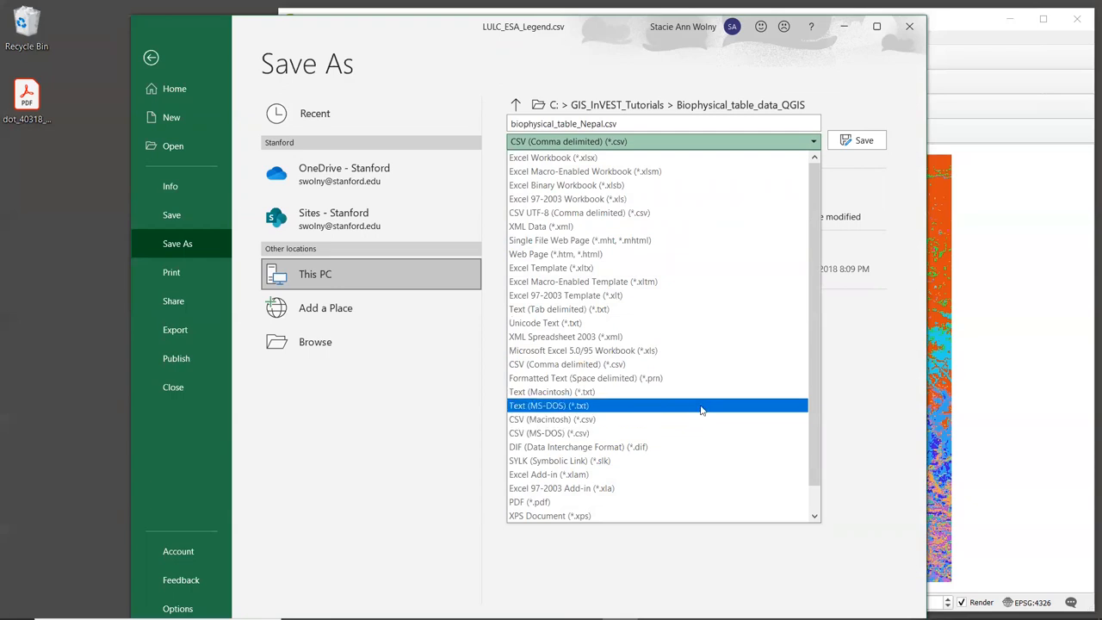
{"action": "mouse_move", "coordinate": [704, 365]}
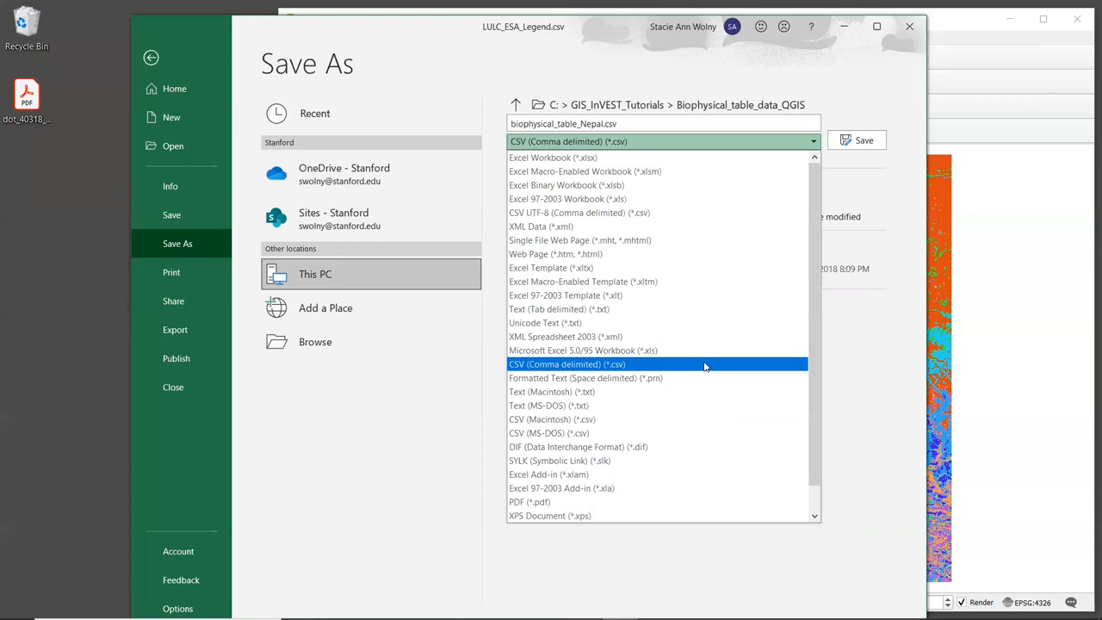
{"action": "mouse_move", "coordinate": [613, 370]}
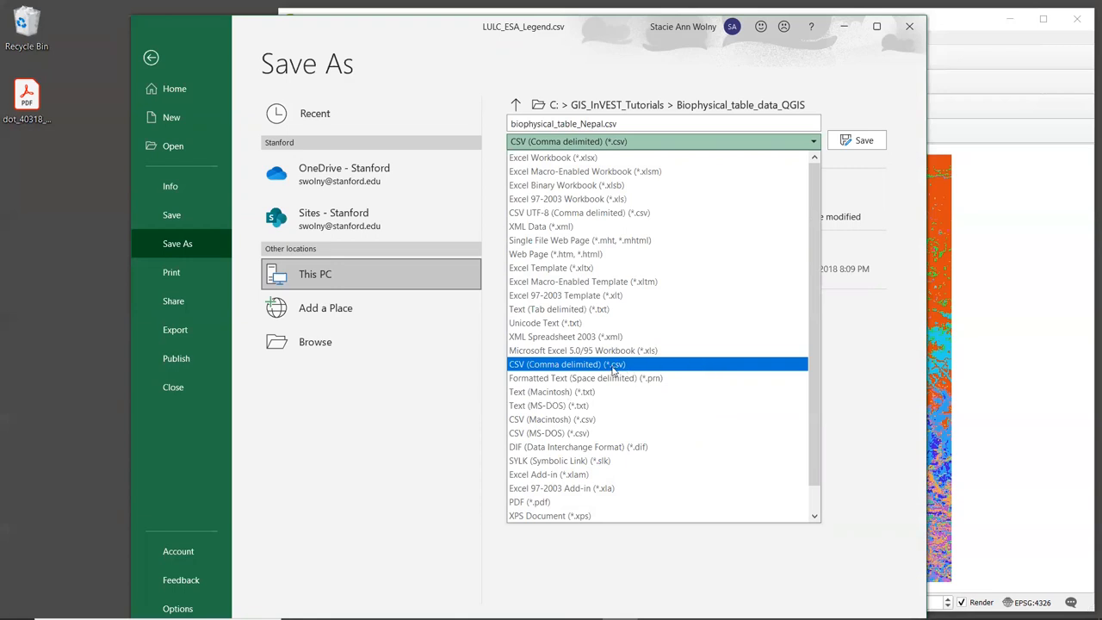
{"action": "left_click", "coordinate": [566, 364]}
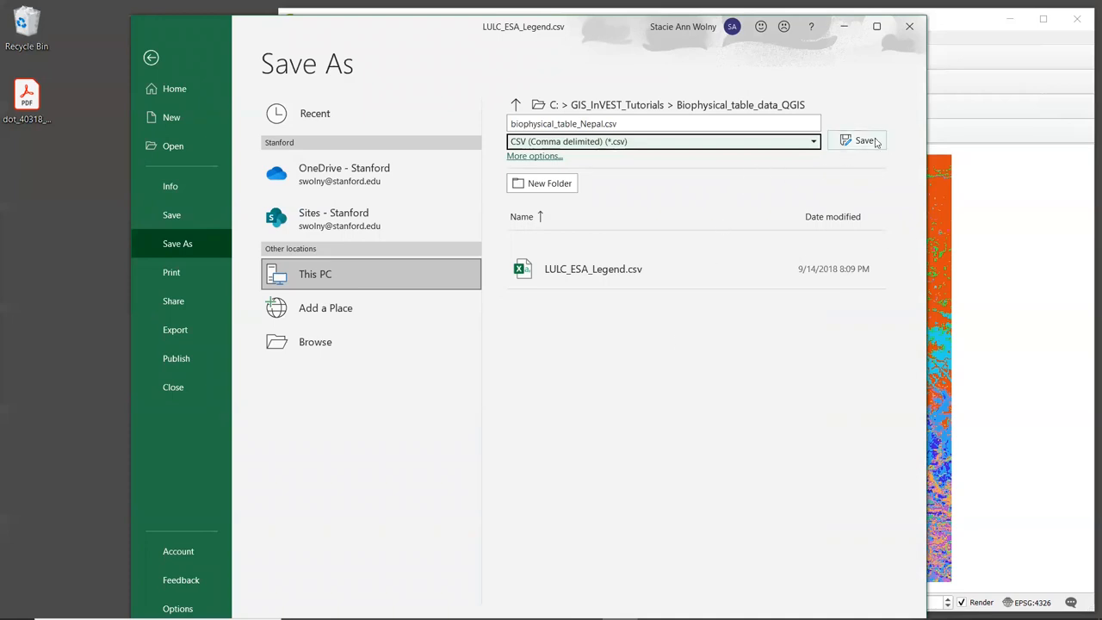
{"action": "left_click", "coordinate": [865, 141]}
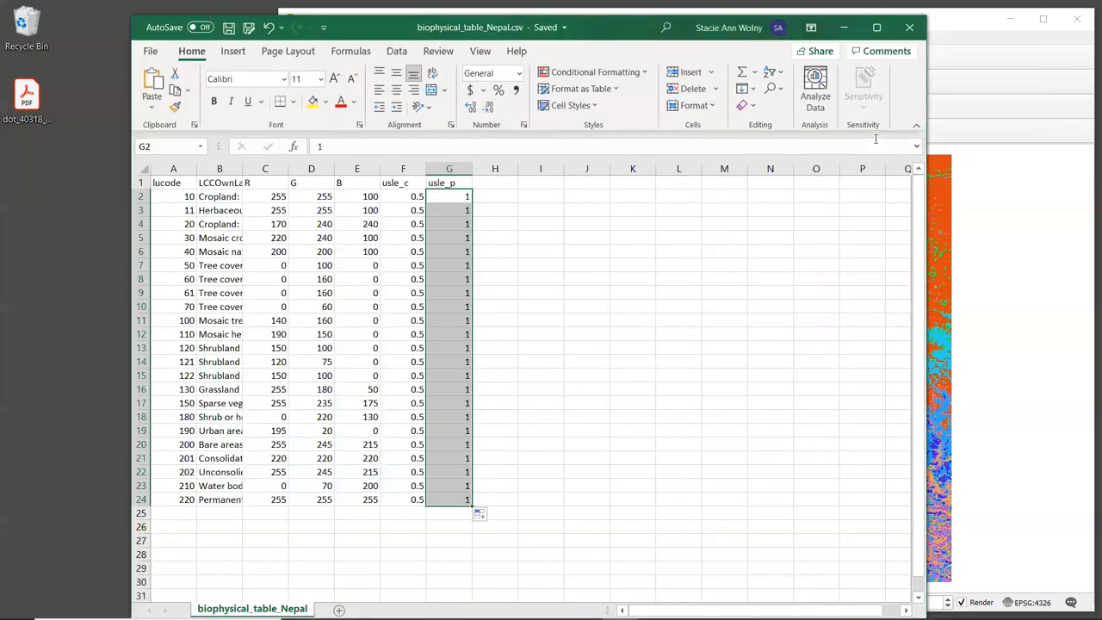
{"action": "mouse_move", "coordinate": [874, 140]}
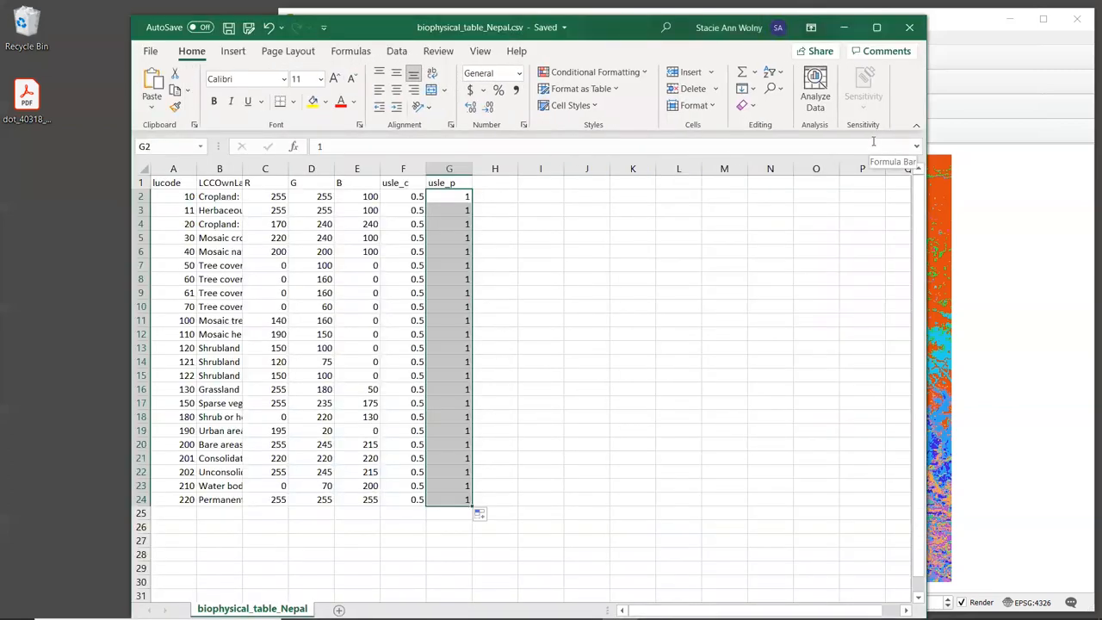
{"action": "mouse_move", "coordinate": [743, 214]}
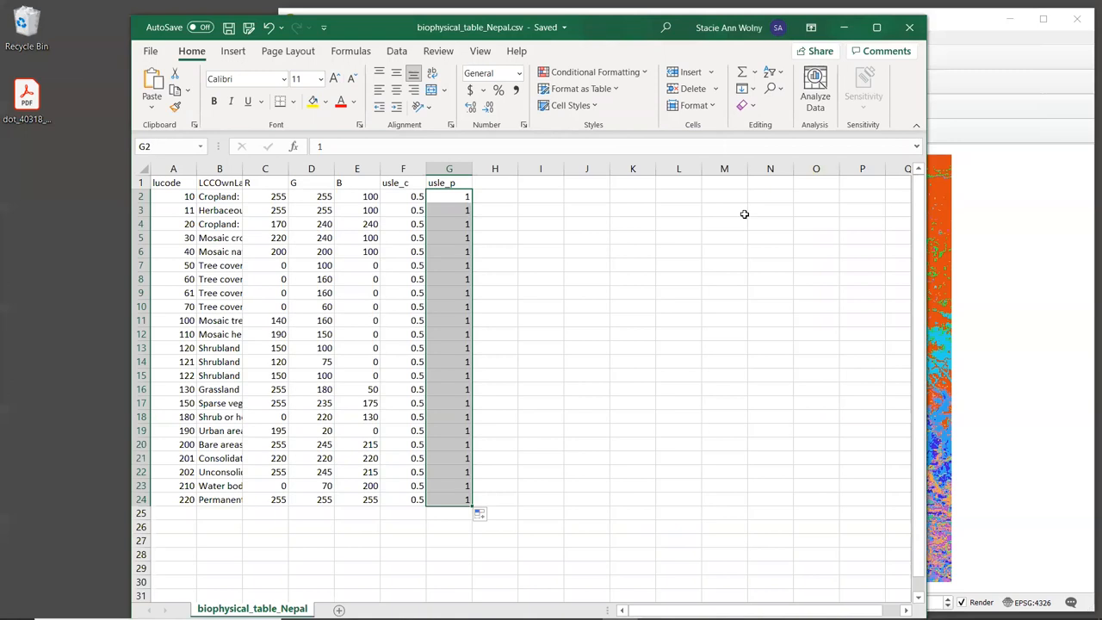